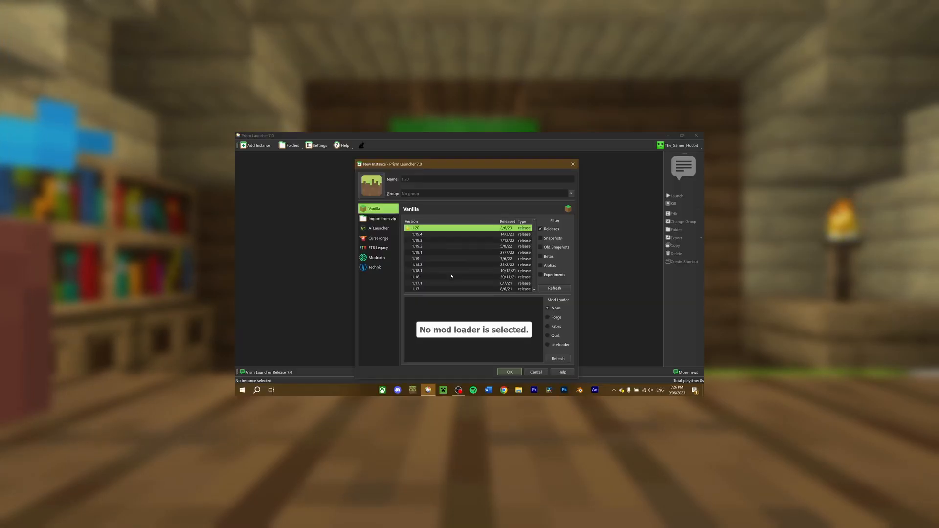
Search Google for "minecraft forge" and choose the official Forge downloads result
scroll("down", 3)
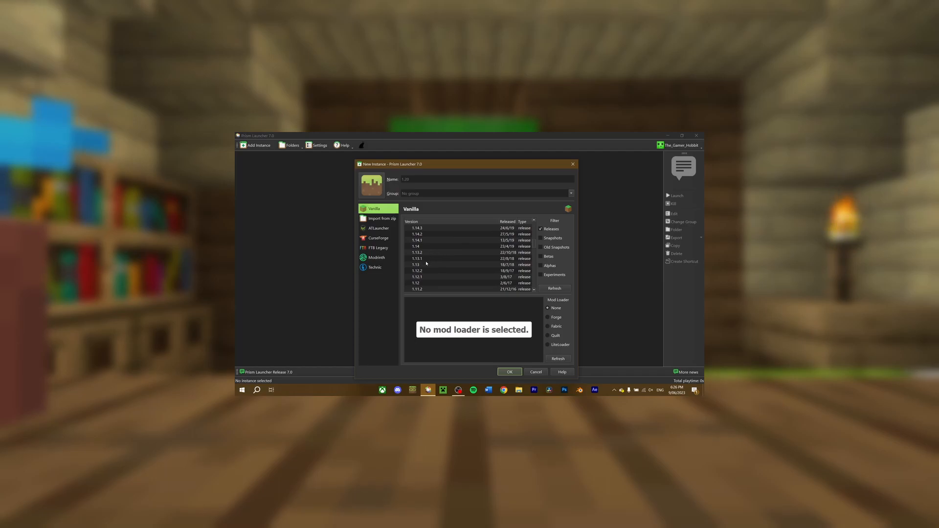
left_click(417, 270)
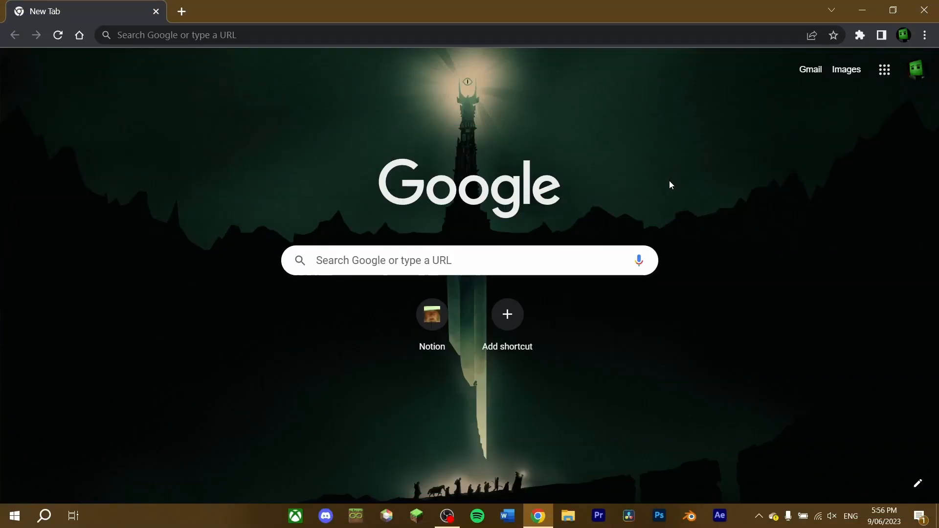
mouse_move(639, 186)
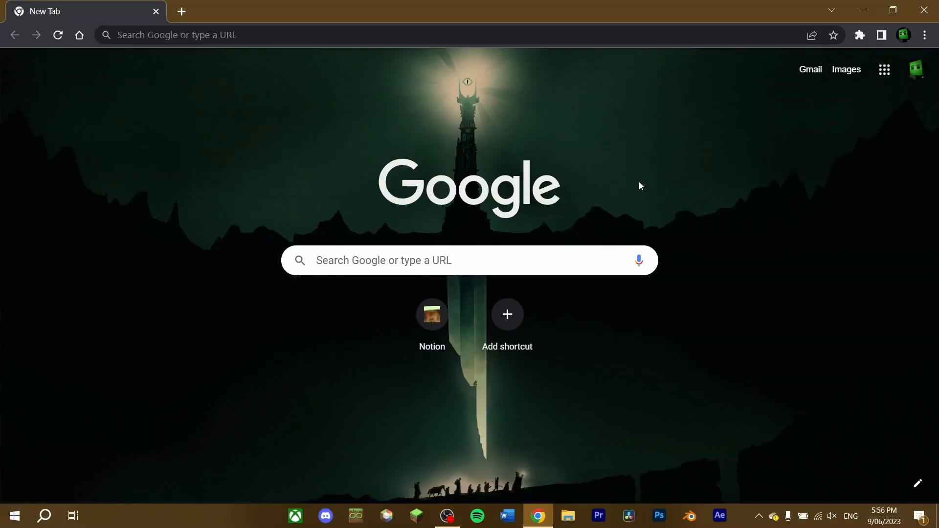
type("minecraft forge")
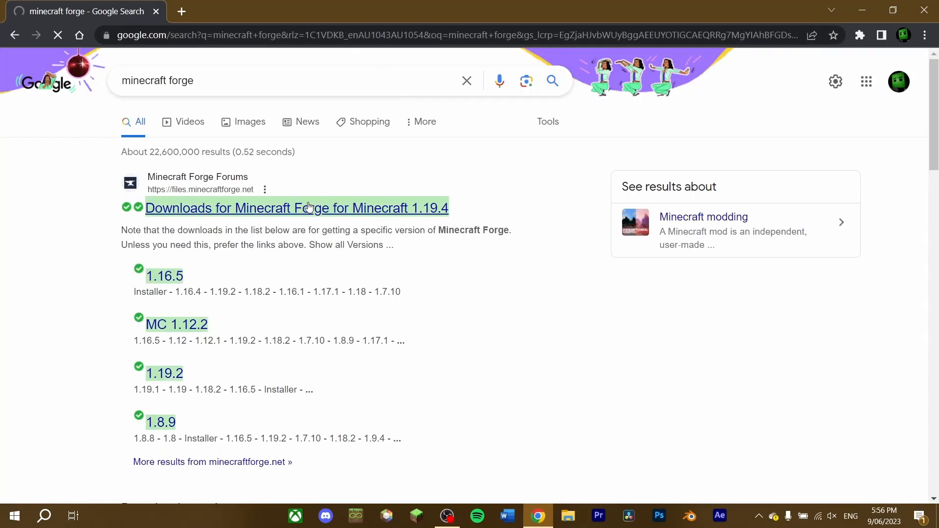
left_click(296, 208)
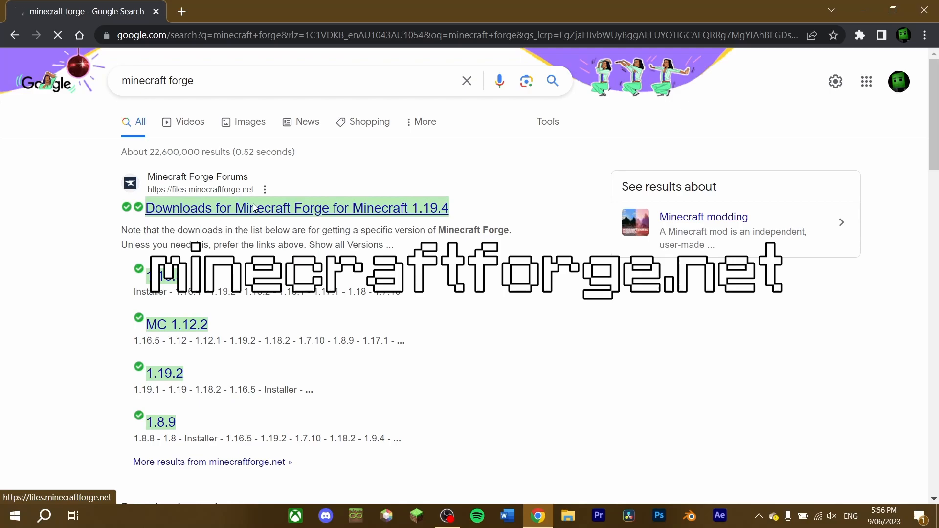
Select Minecraft 1.20 in the version sidebar and download the latest 46.0.2 installer
left_click(296, 208)
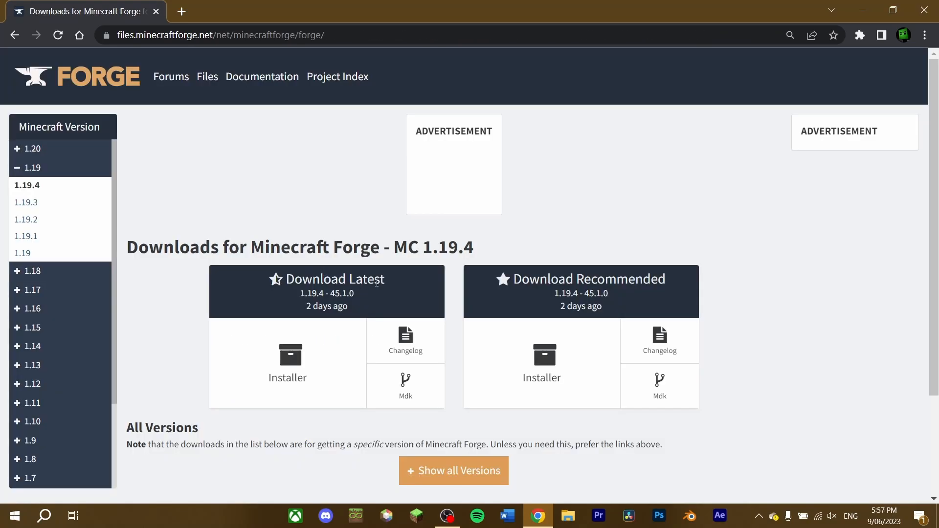
mouse_move(364, 295)
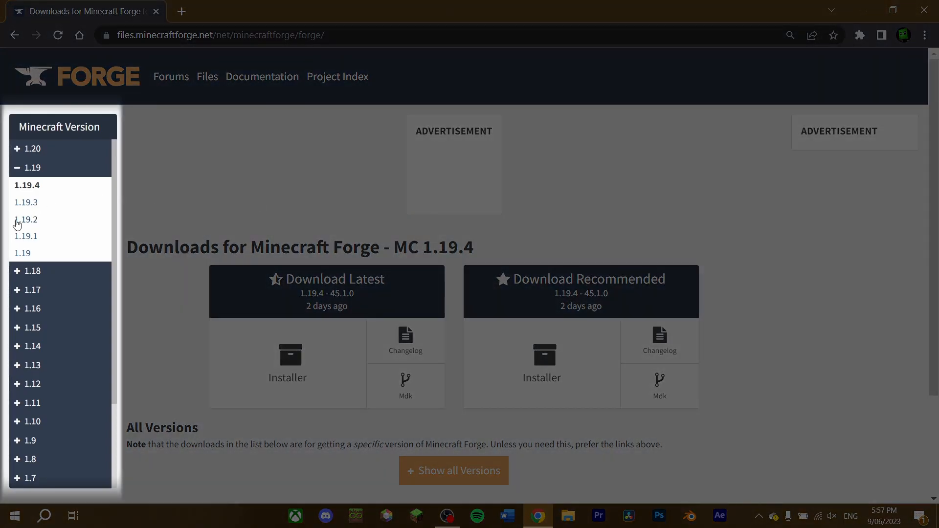
scroll("down", 3)
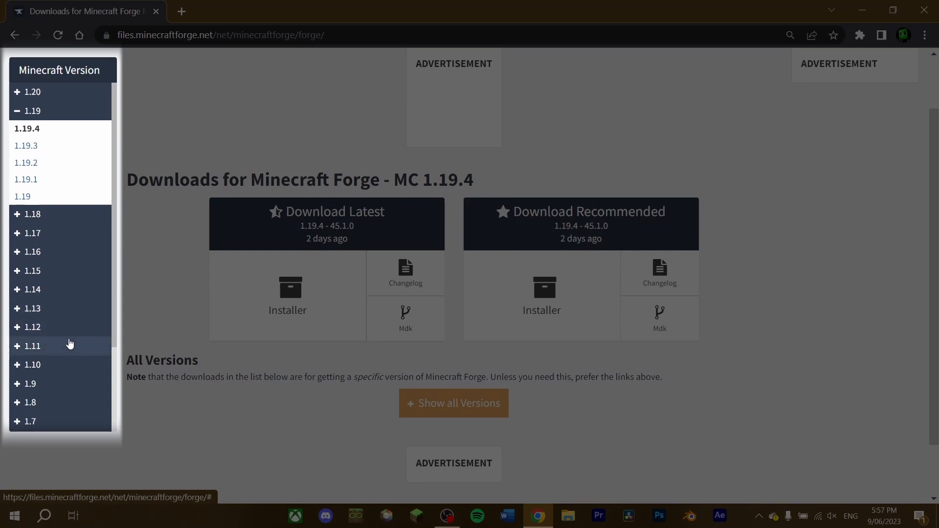
scroll("down", 3)
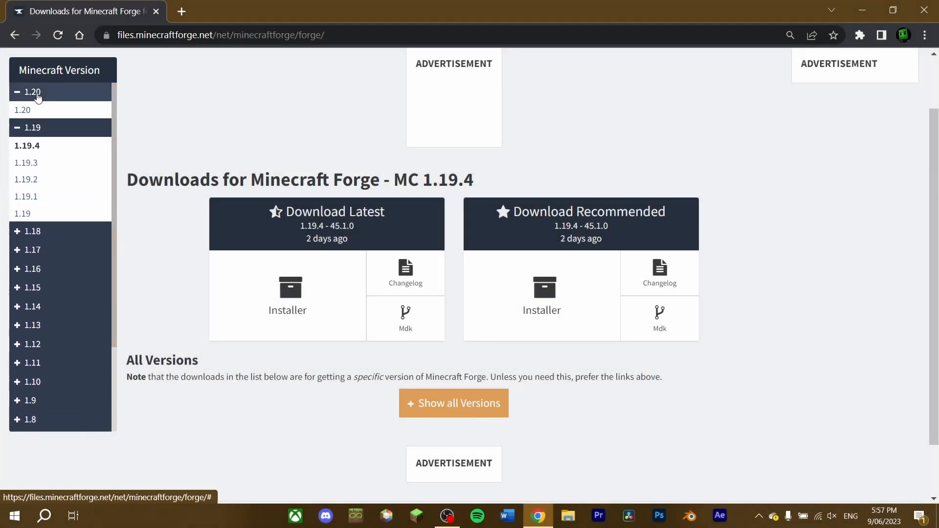
left_click(22, 110)
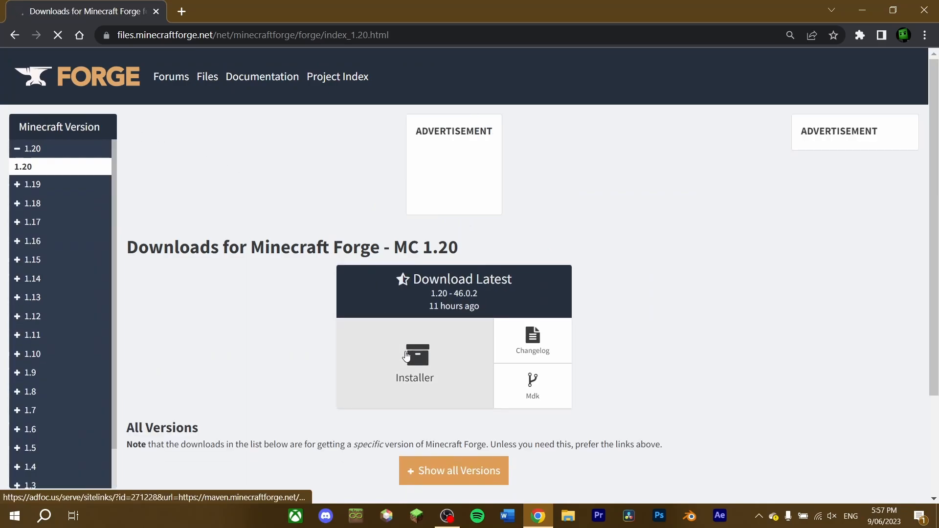
left_click(415, 362)
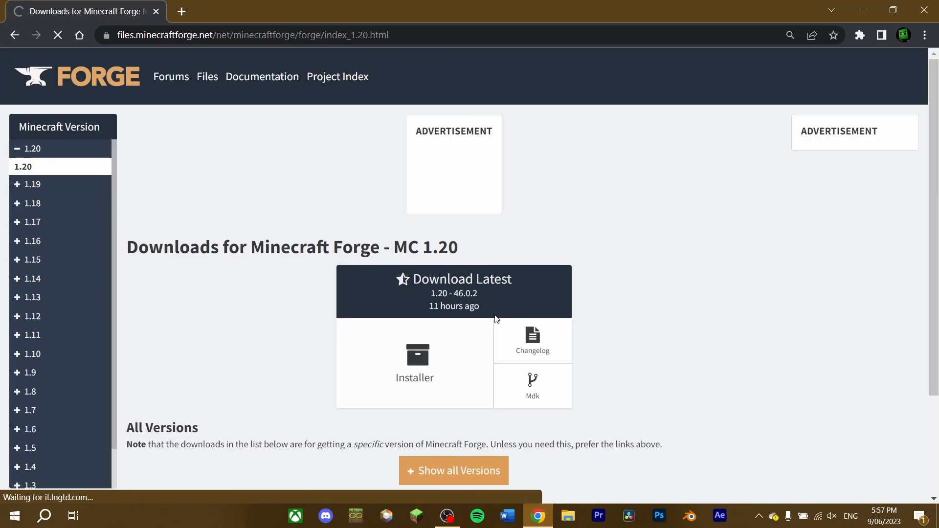
Skip the AdFoc.us advertisement so the Forge 1.20 installer download starts
left_click(415, 364)
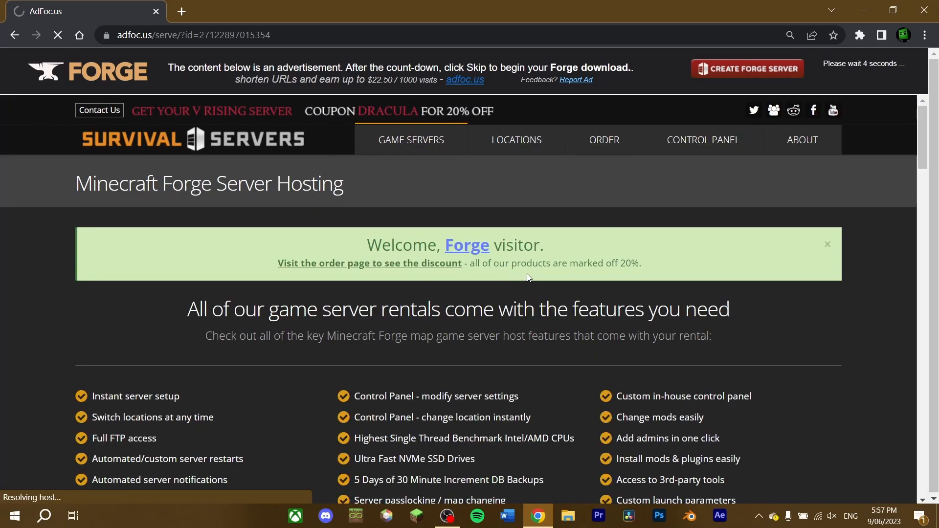
mouse_move(516, 290)
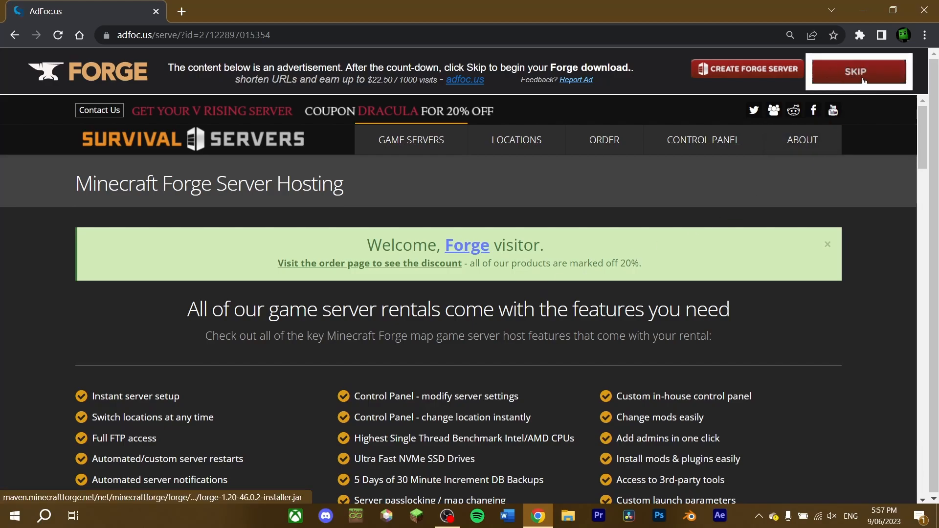
left_click(858, 71)
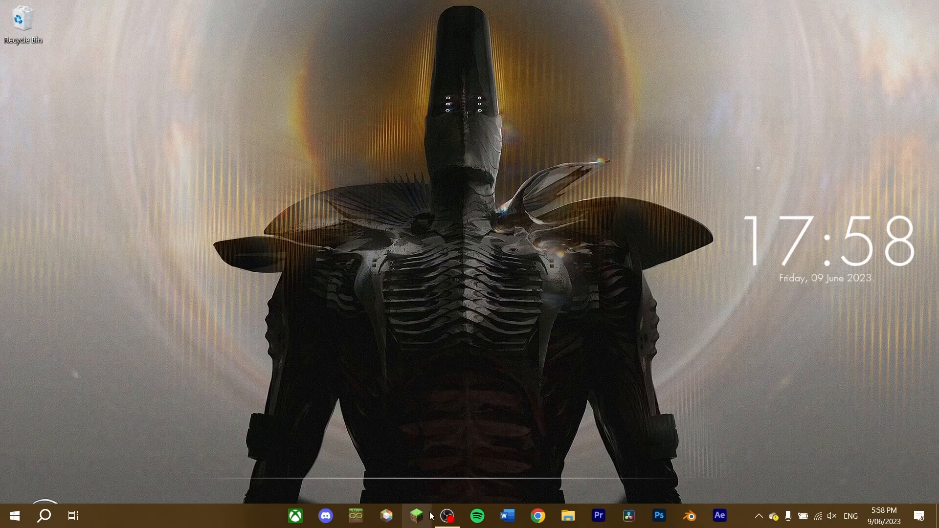
Bring up File Explorer's Downloads folder with the Forge installer jar
left_click(416, 516)
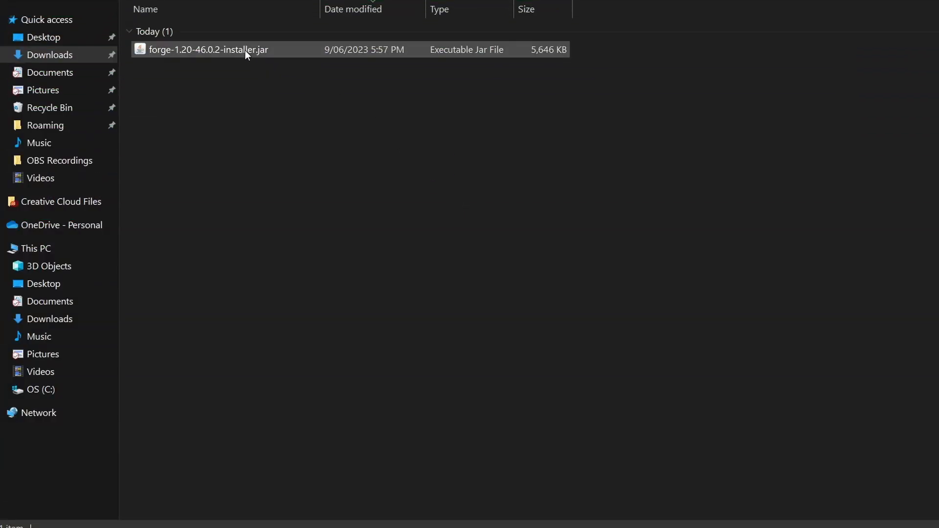
Run forge-1.20-46.0.2-installer.jar, opening it with Java
double_click(208, 49)
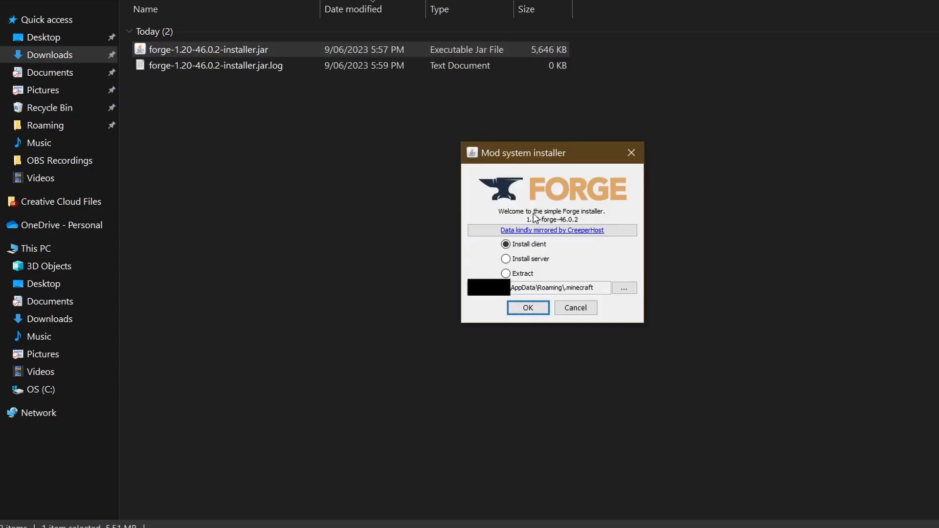
mouse_move(630, 153)
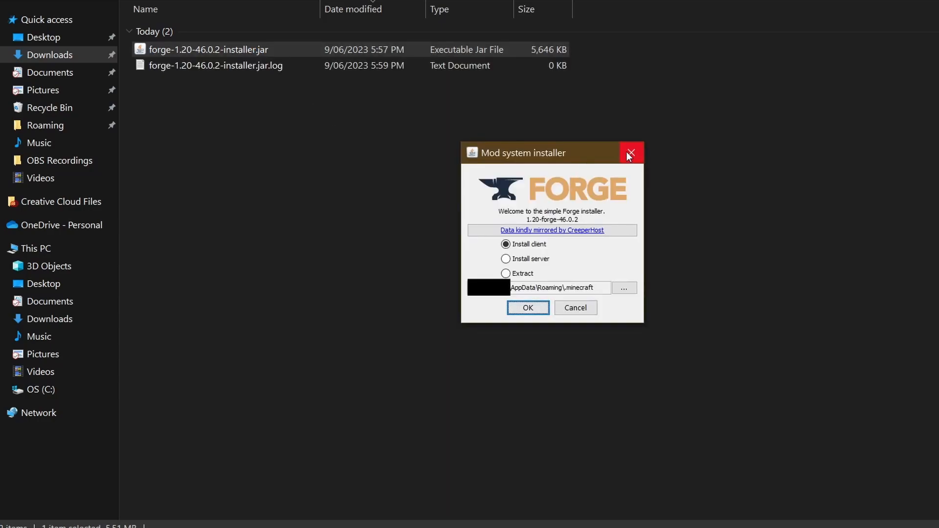
right_click(208, 49)
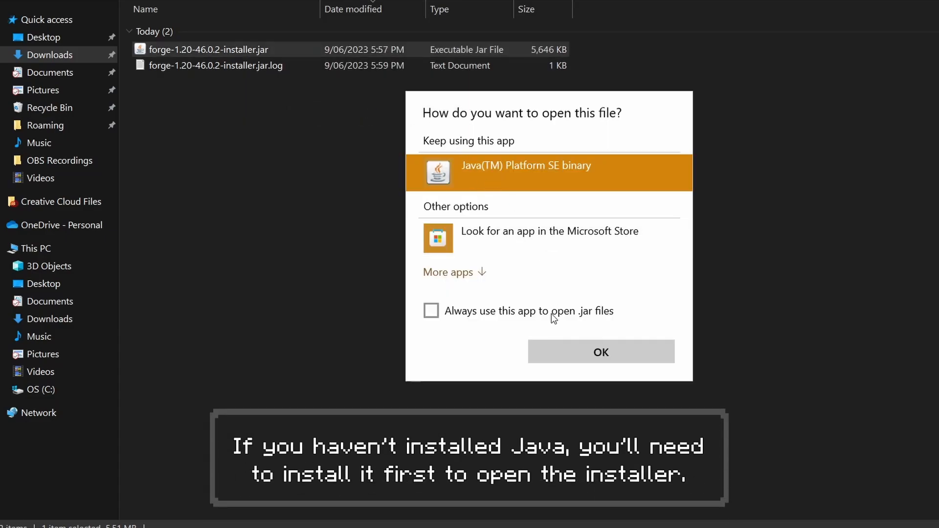
left_click(600, 352)
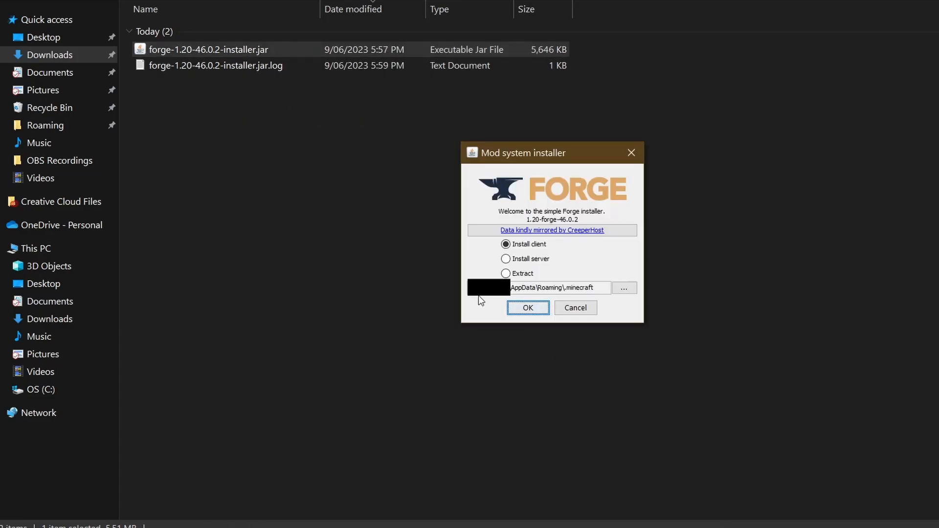
mouse_move(603, 336)
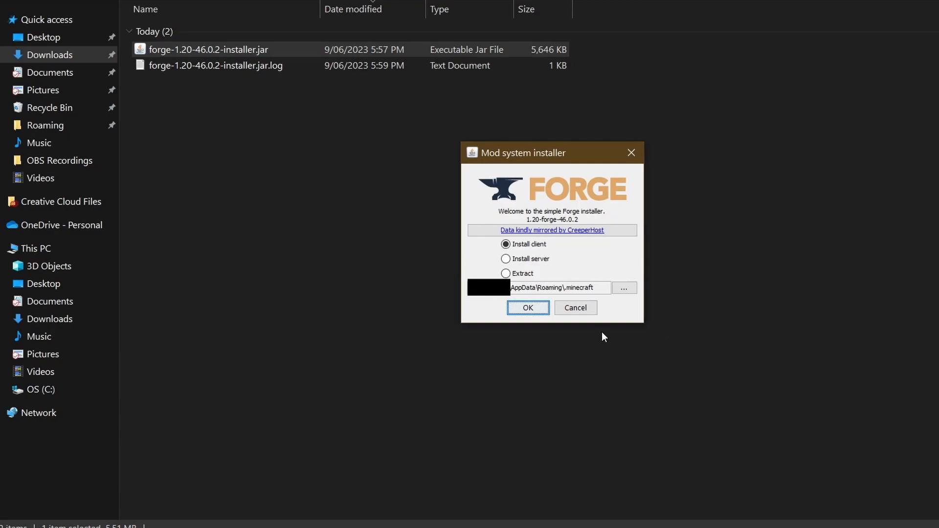
Install the Forge client profile and acknowledge the successful installation
left_click(505, 243)
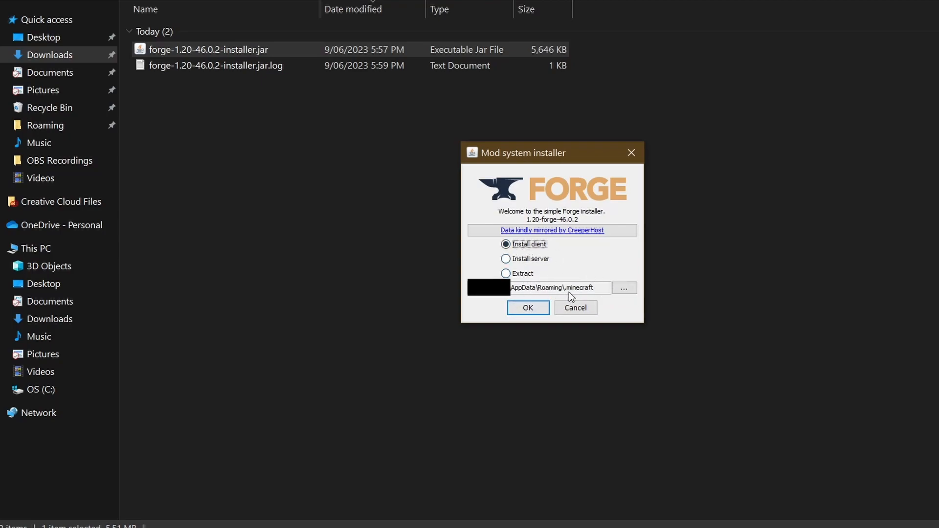
left_click(527, 308)
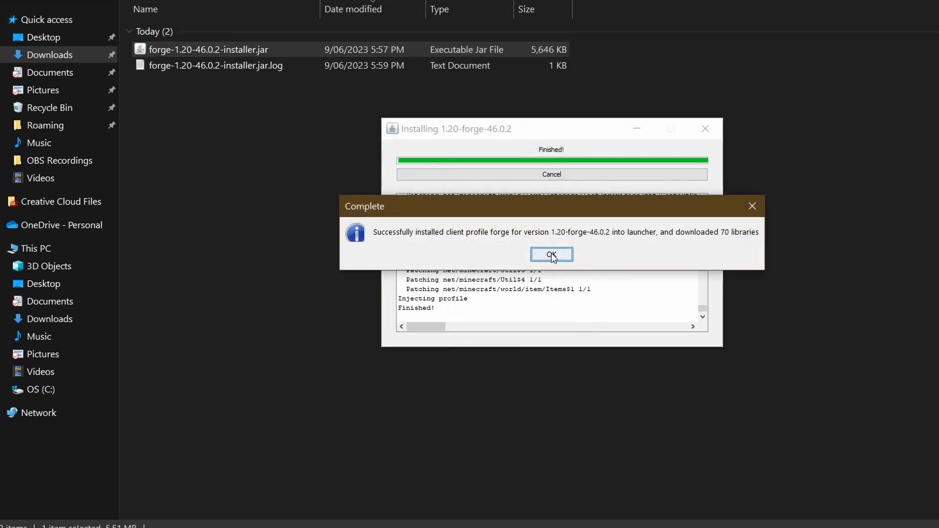
left_click(551, 254)
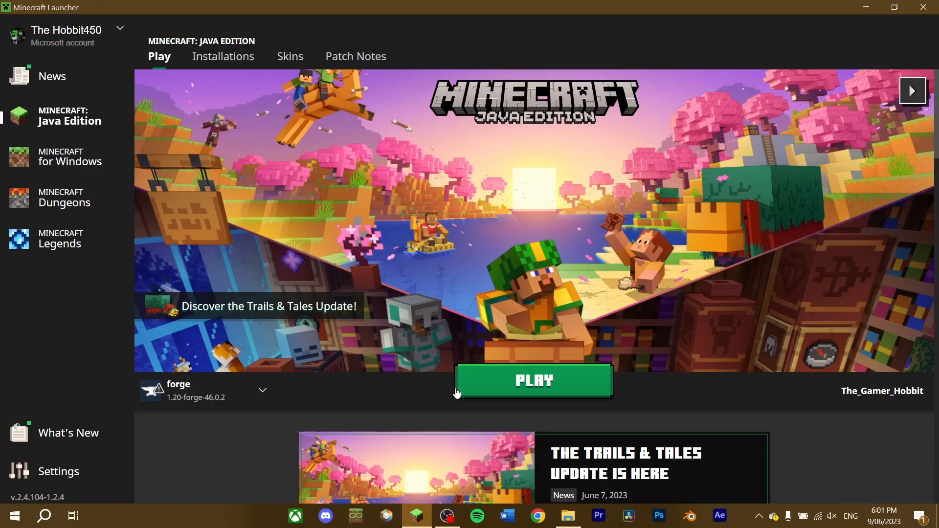
mouse_move(159, 388)
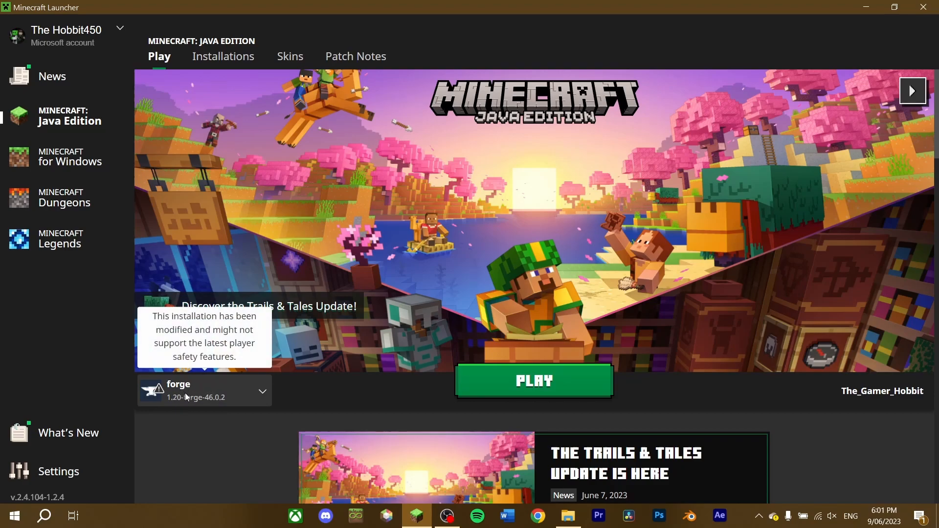
mouse_move(183, 406)
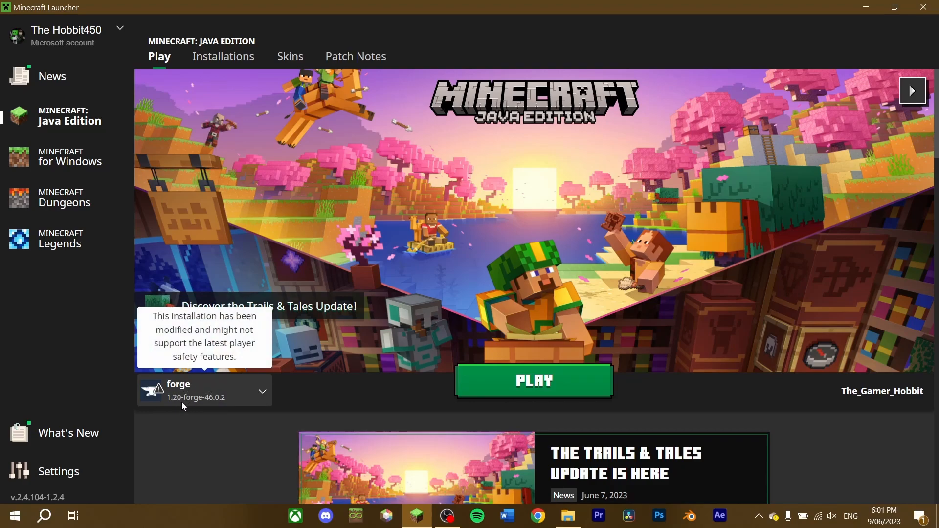
mouse_move(265, 394)
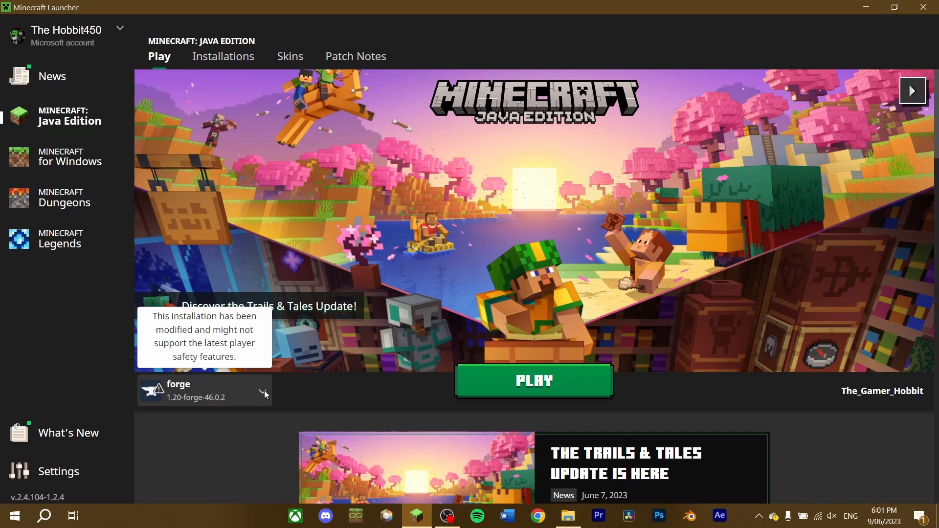
left_click(262, 393)
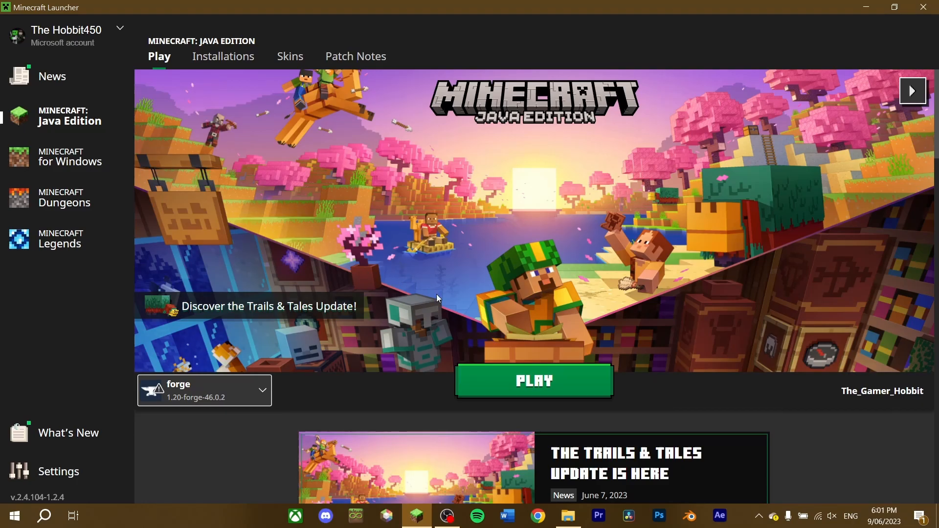
left_click(532, 381)
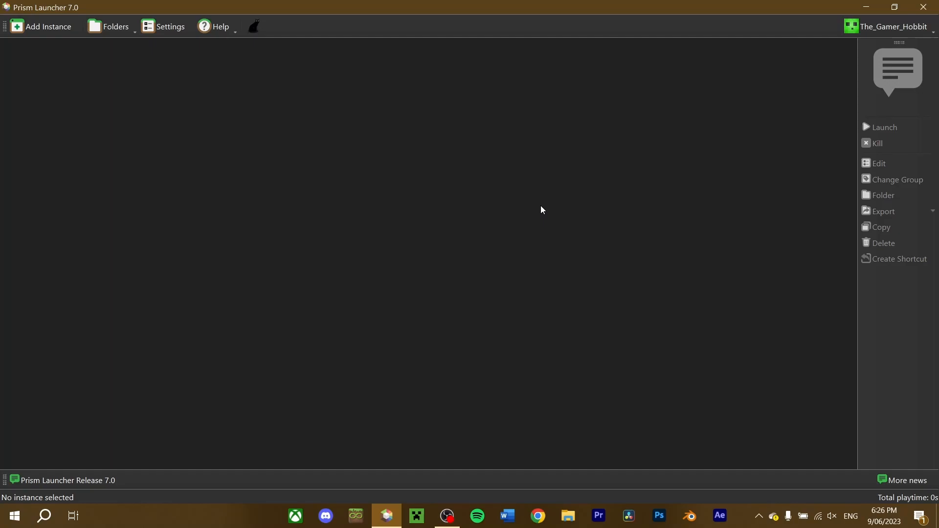
mouse_move(512, 193)
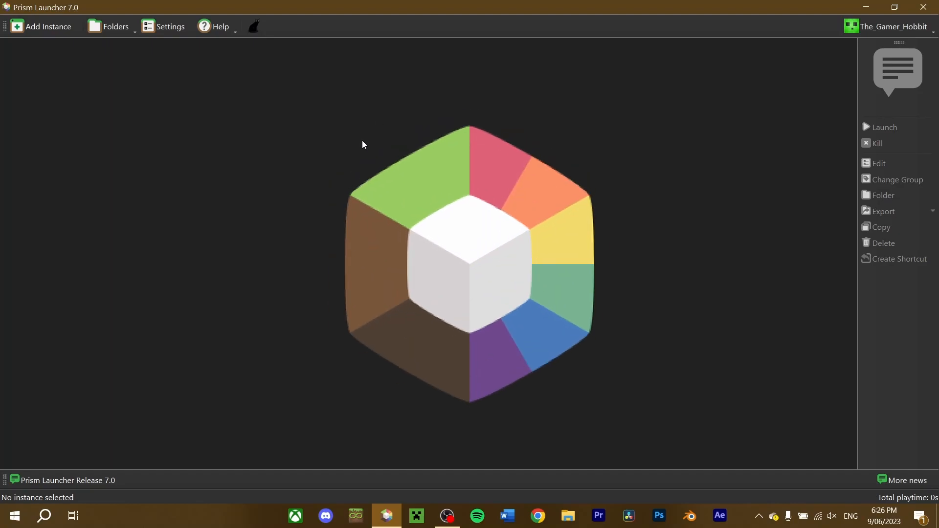
mouse_move(364, 142)
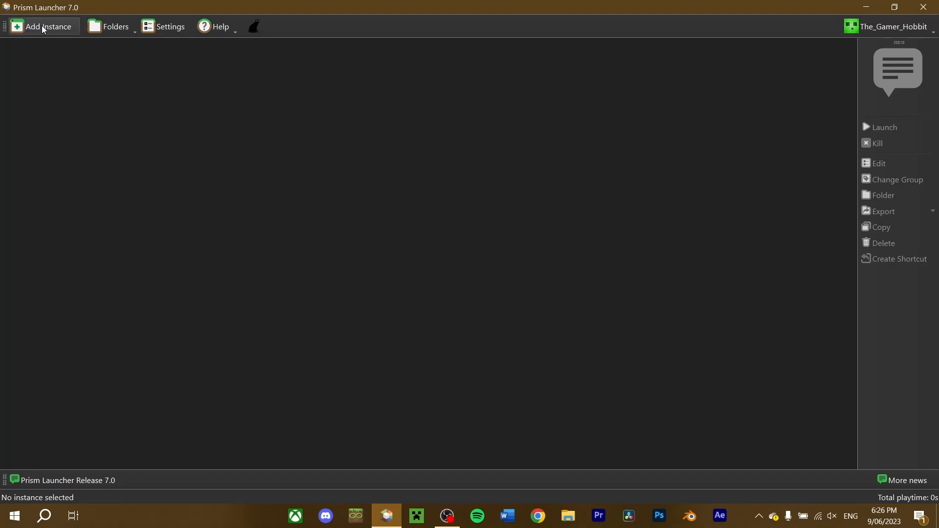
Start a new Prism Launcher instance on Minecraft 1.12.2 with Forge as mod loader
left_click(49, 26)
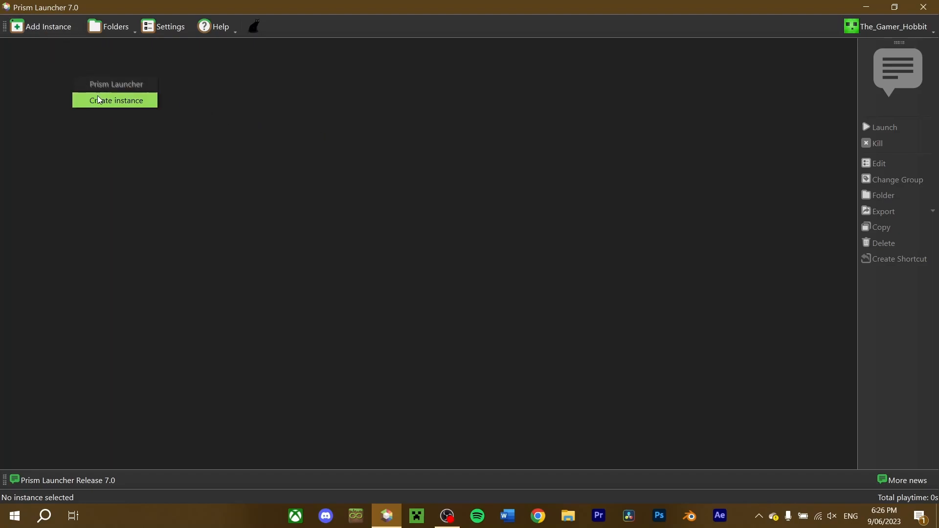
left_click(115, 99)
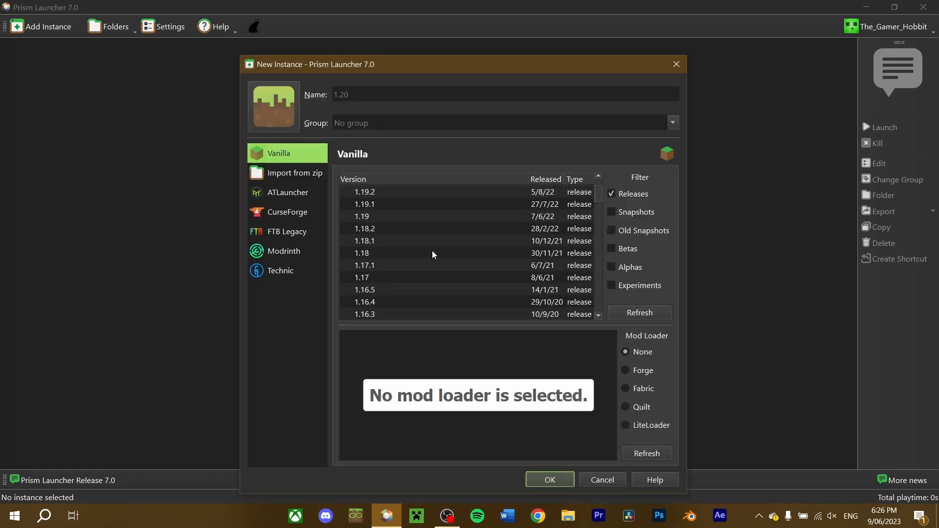
scroll("down", 3)
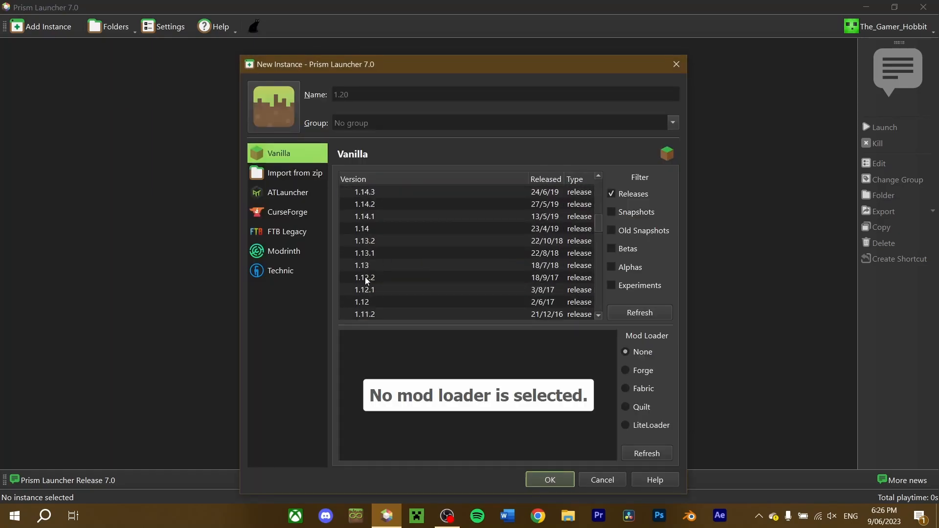
left_click(364, 277)
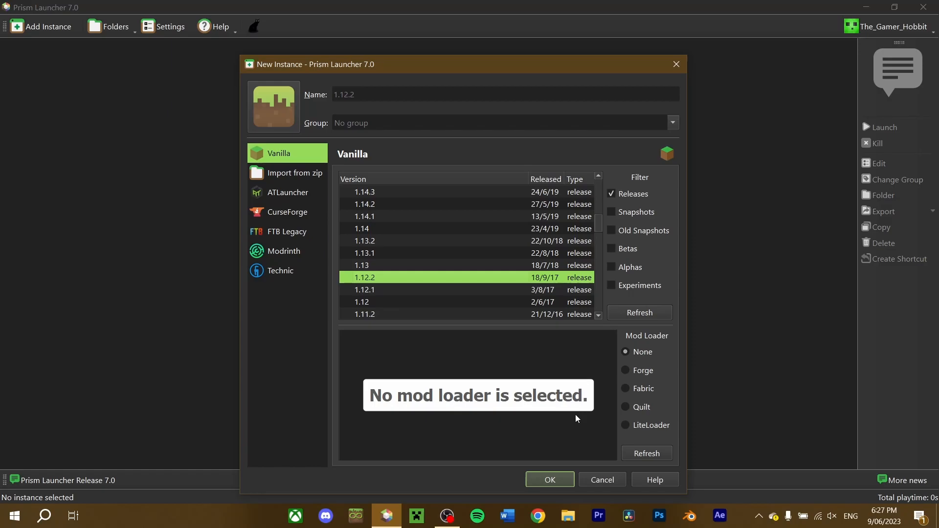
mouse_move(629, 375)
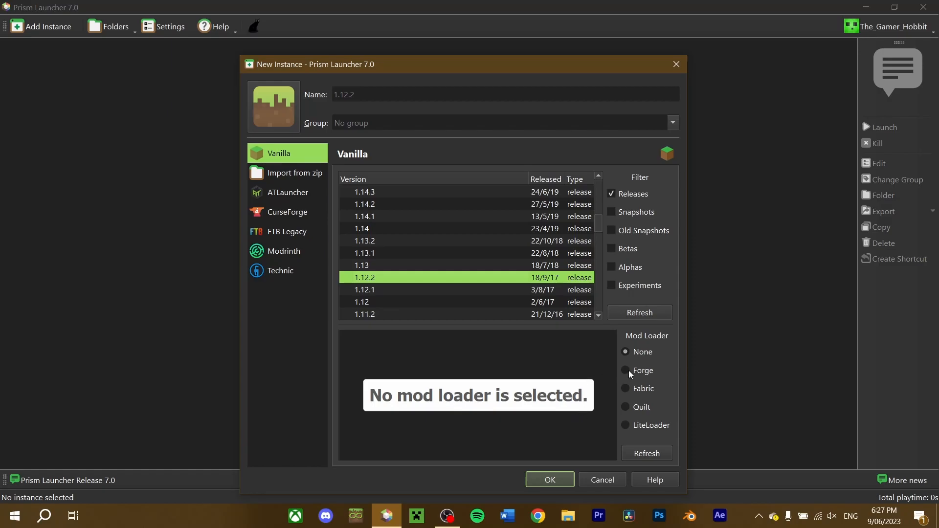
left_click(625, 370)
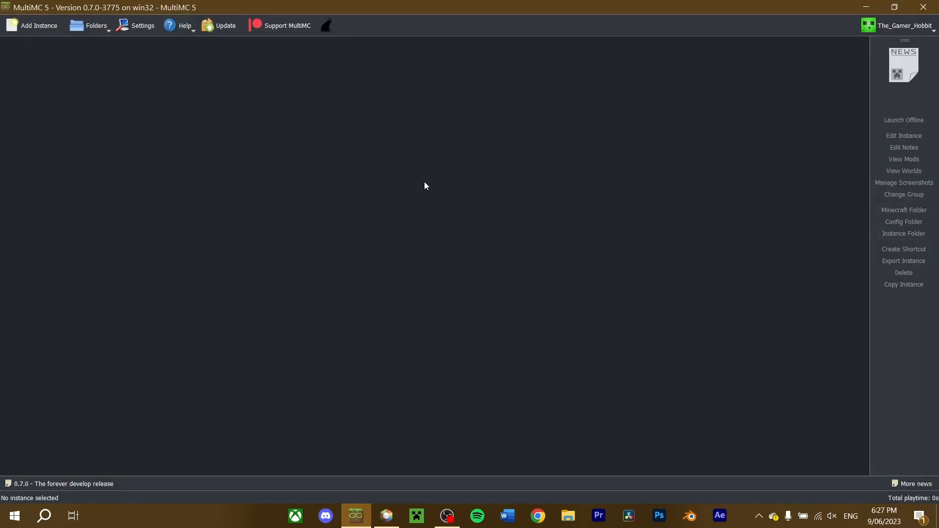
Add a Minecraft 1.12.2 instance in MultiMC and open its version settings
left_click(39, 26)
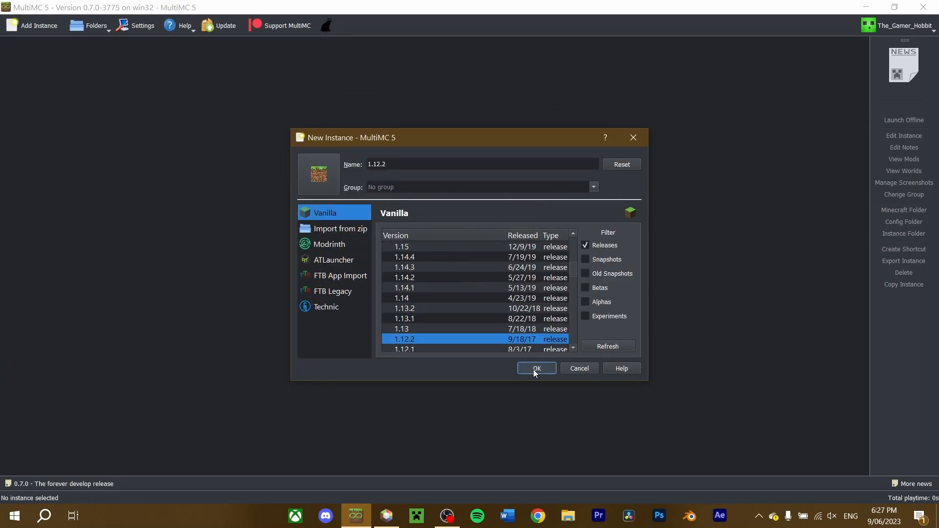
left_click(535, 368)
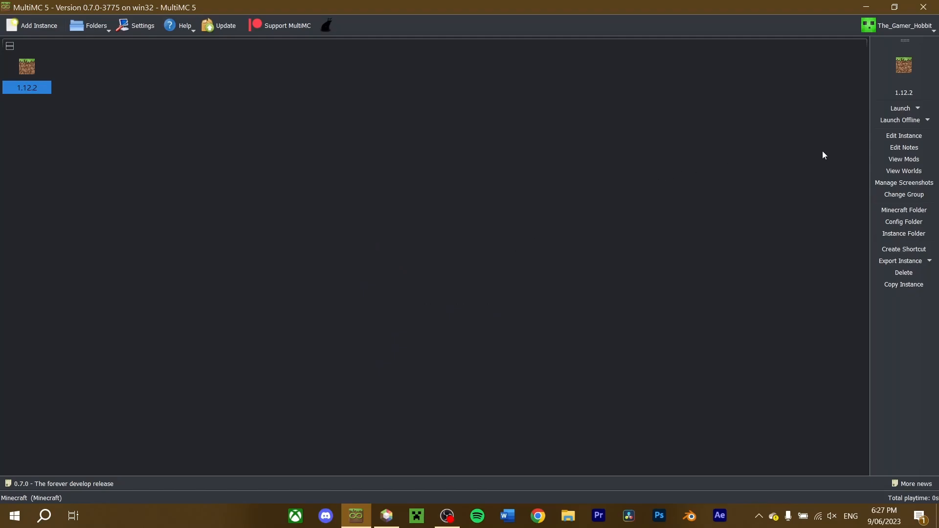
mouse_move(905, 135)
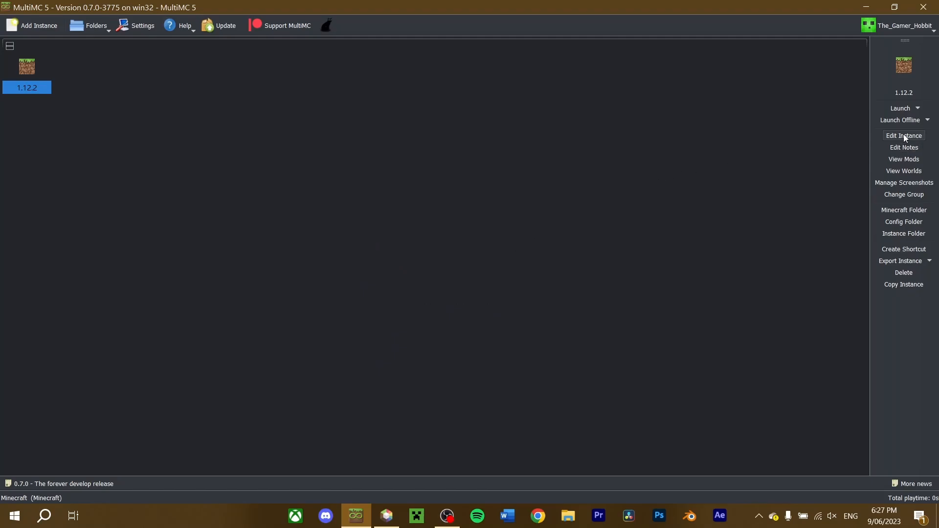
left_click(903, 135)
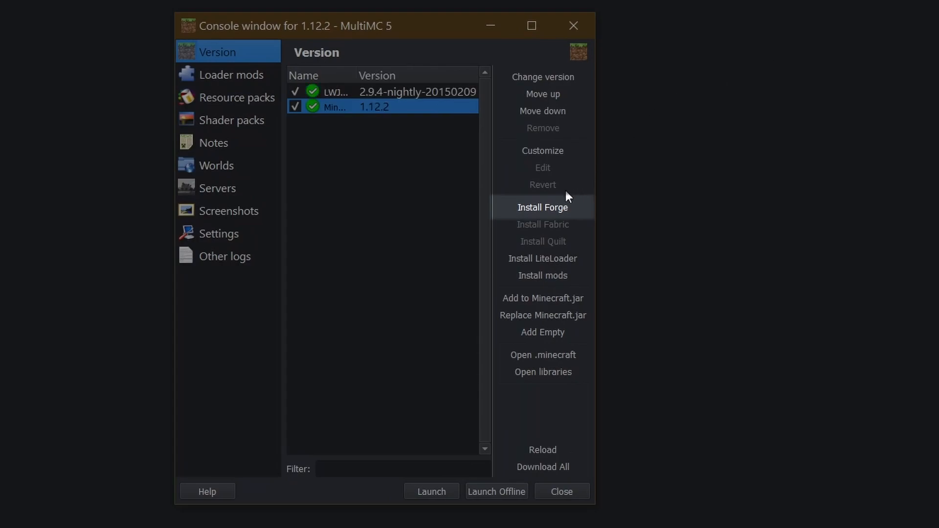
Install the recommended Forge 14.23.5.2859 into the 1.12.2 instance
left_click(542, 206)
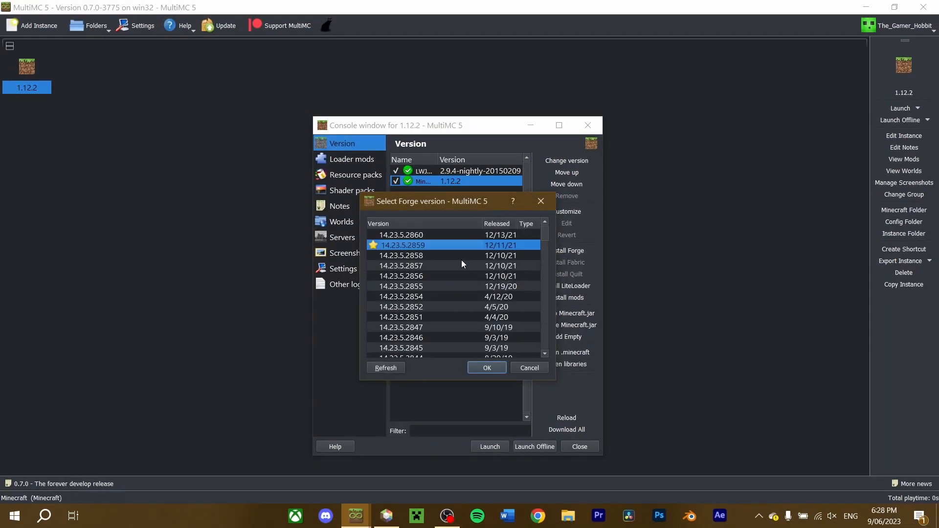
left_click(486, 368)
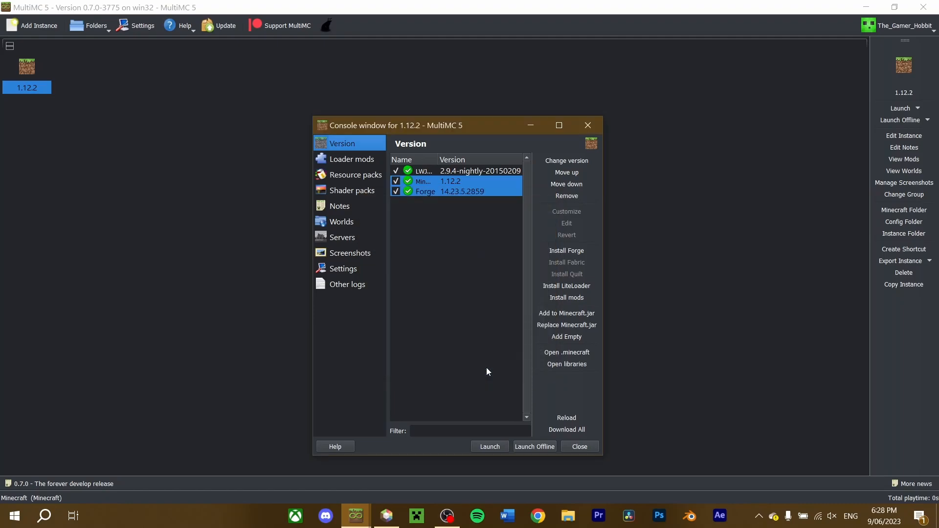
left_click(489, 446)
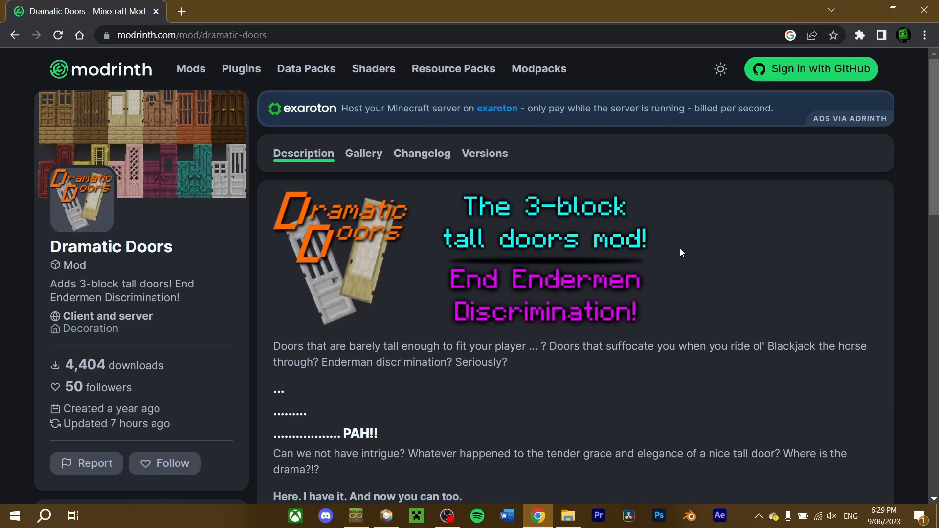
mouse_move(159, 253)
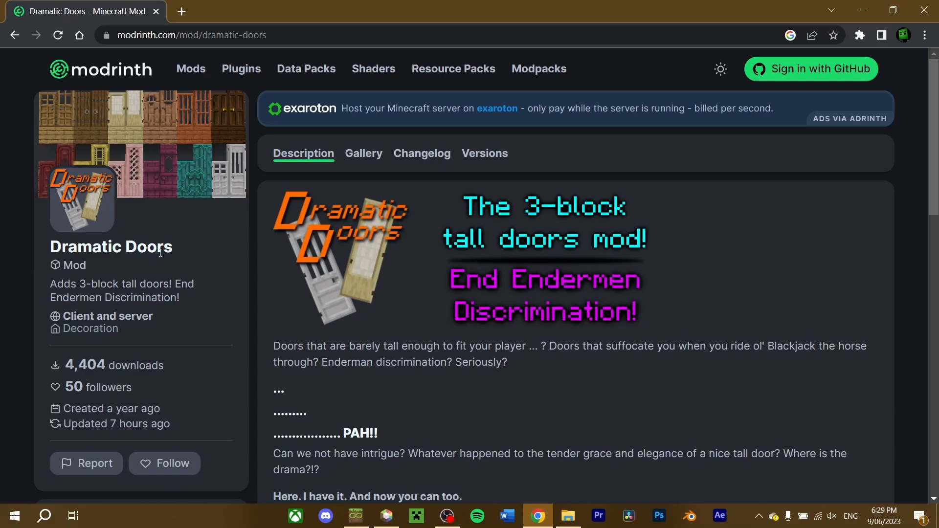
Scroll through the Dramatic Doors description down to its featured versions list
scroll("down", 3)
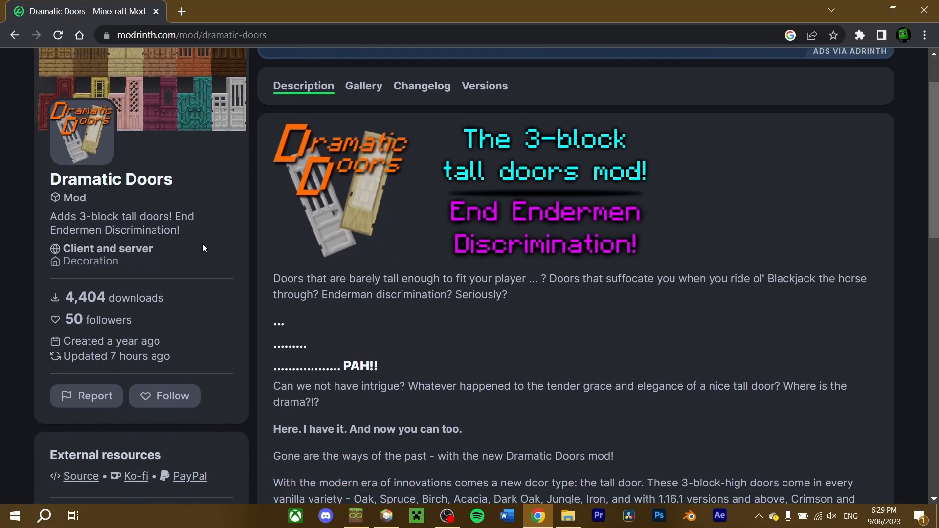
mouse_move(234, 245)
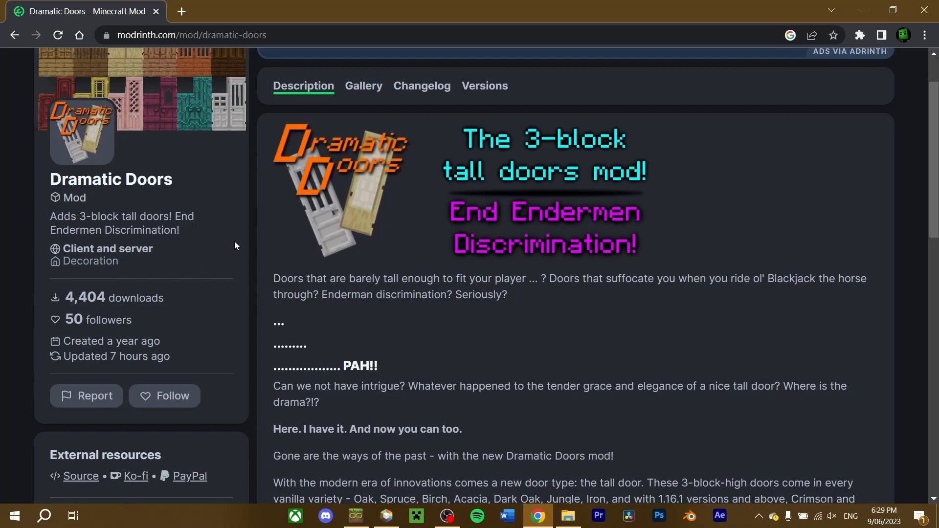
mouse_move(640, 270)
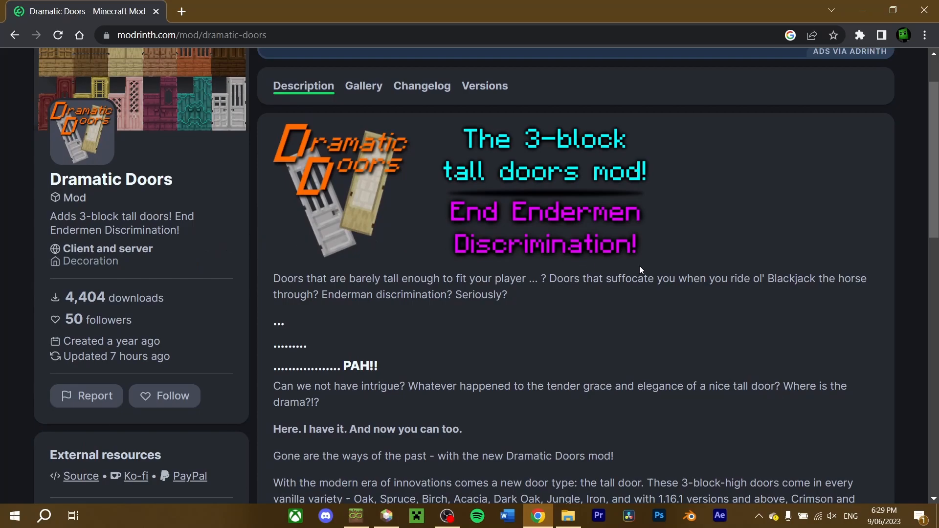
scroll("down", 3)
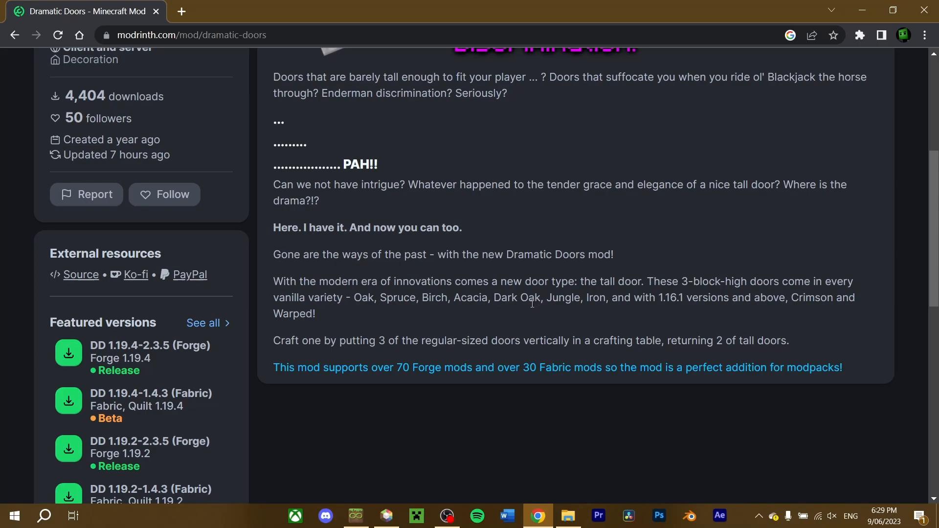
scroll("up", 3)
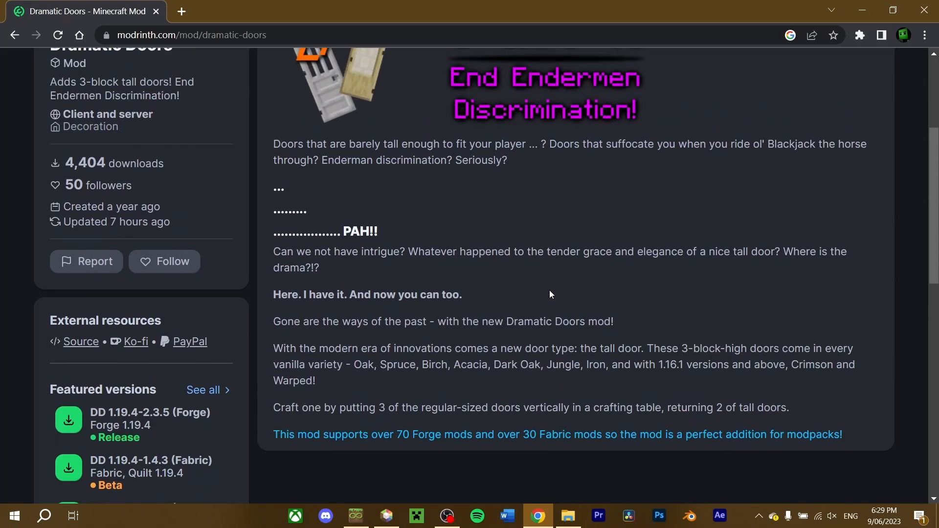
scroll("down", 3)
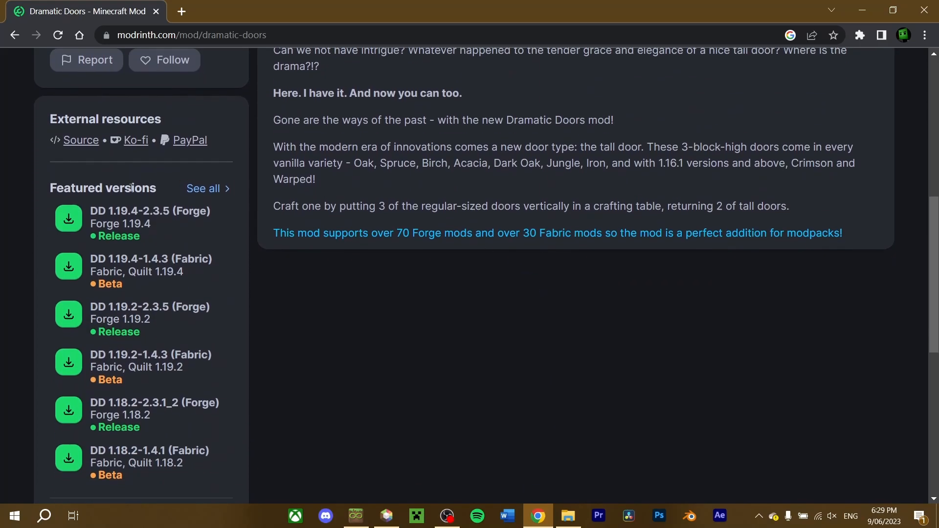
mouse_move(243, 228)
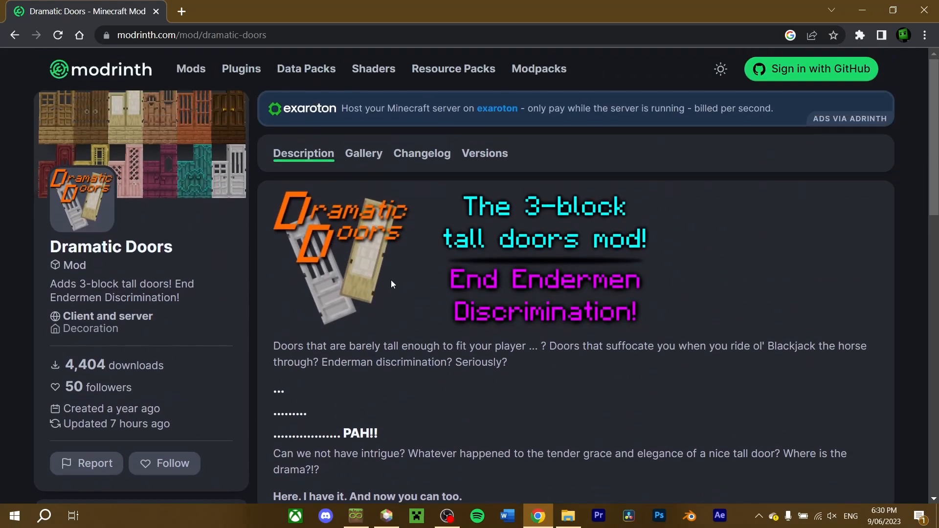
From the Versions list, download the DD 1.20-2.3.5 (Forge) jar
left_click(485, 154)
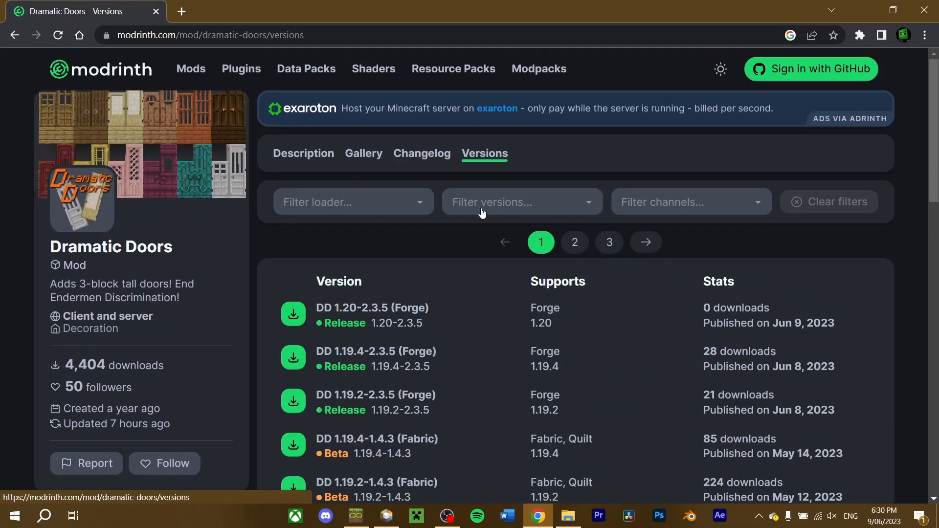
scroll("down", 3)
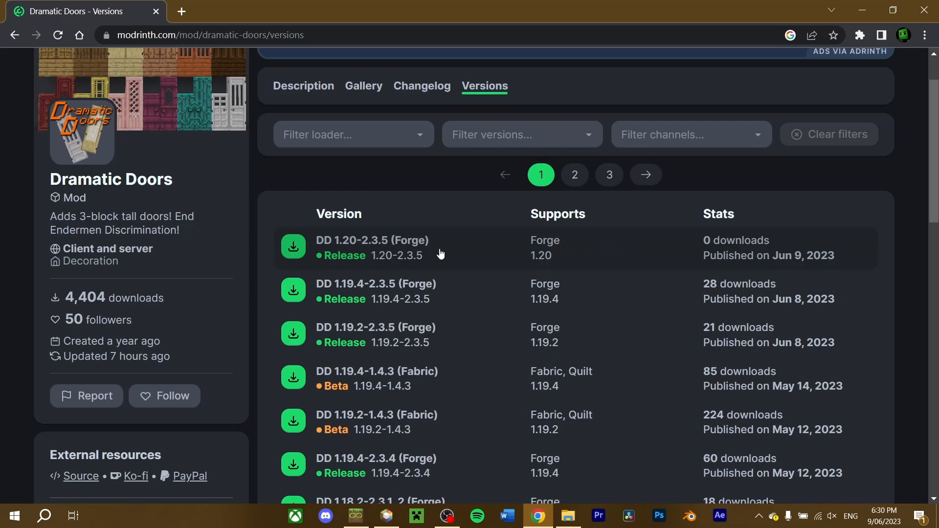
left_click(372, 241)
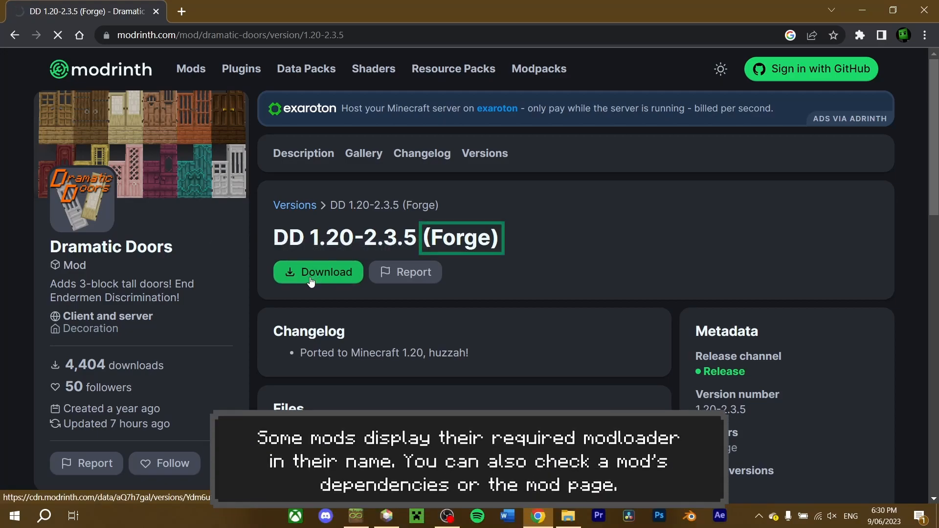
left_click(317, 272)
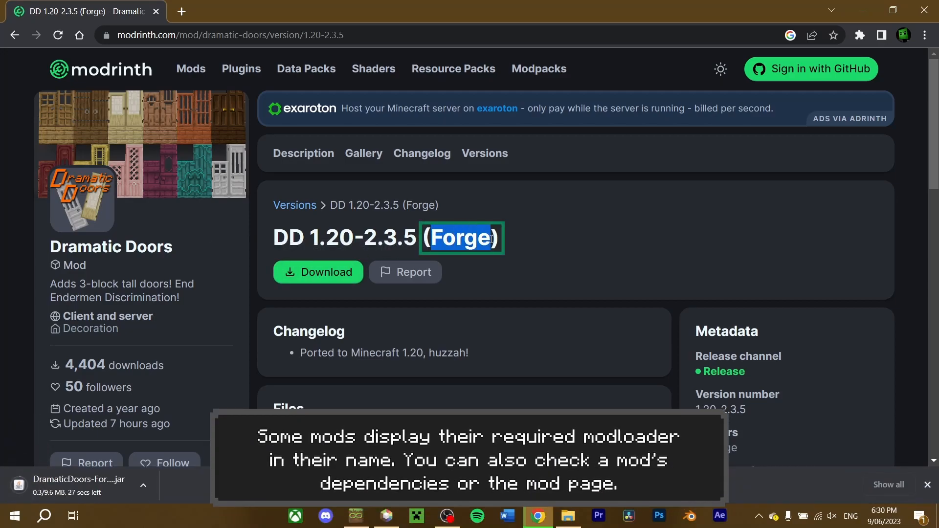
left_click(416, 515)
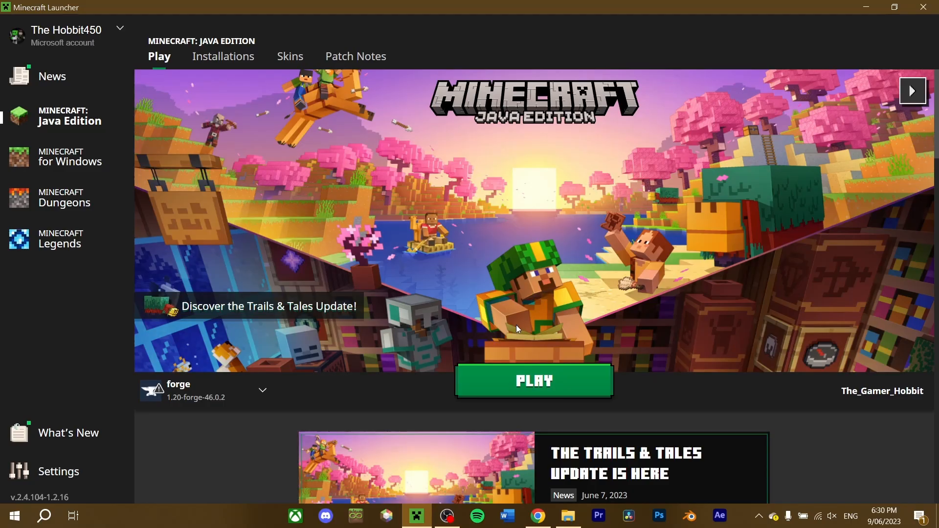
mouse_move(553, 329)
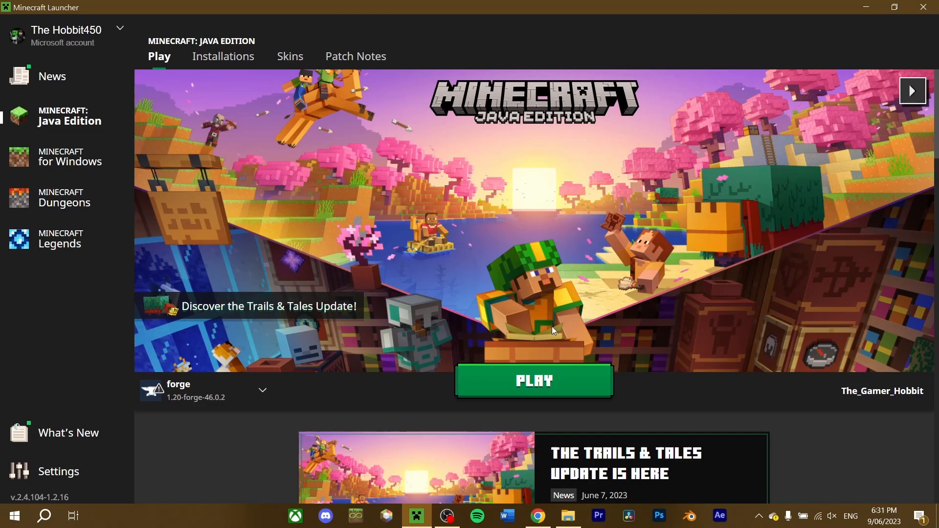
mouse_move(224, 57)
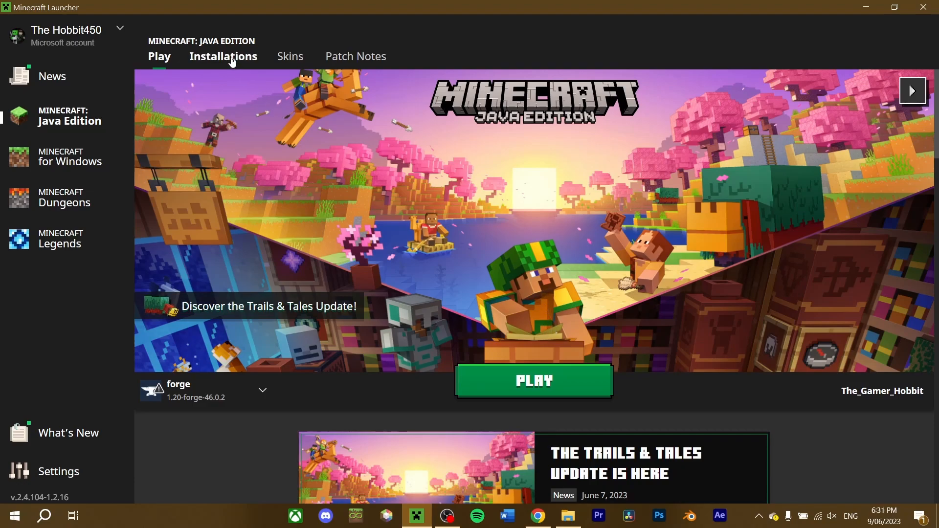
From the Installations list, open the forge installation's game folder in File Explorer
left_click(223, 57)
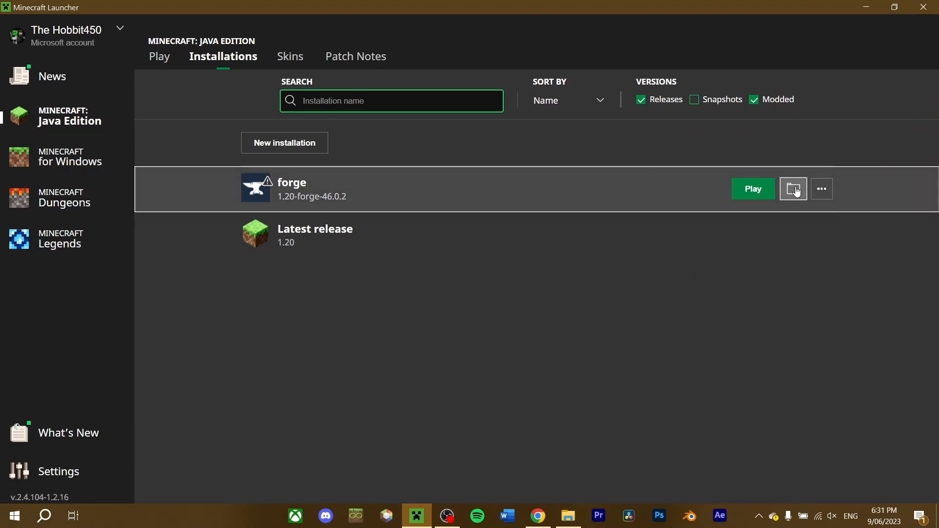
left_click(794, 189)
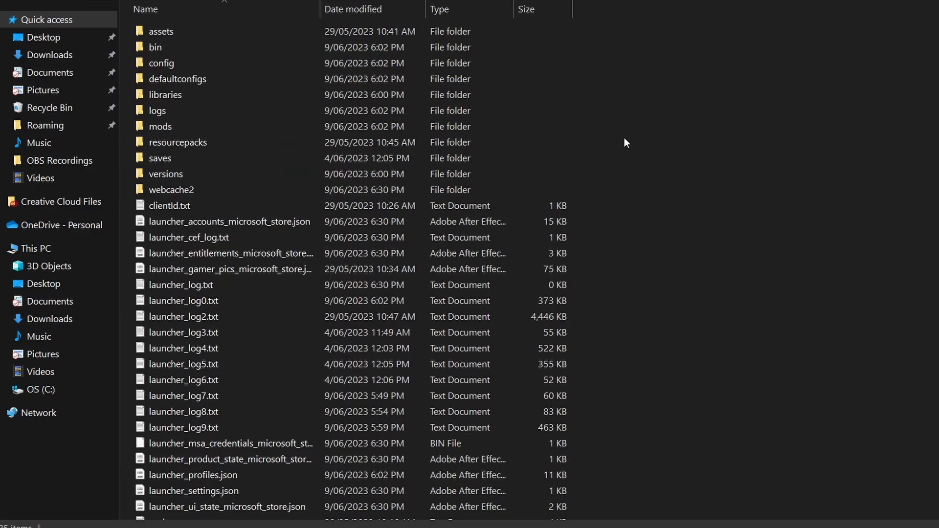
mouse_move(685, 135)
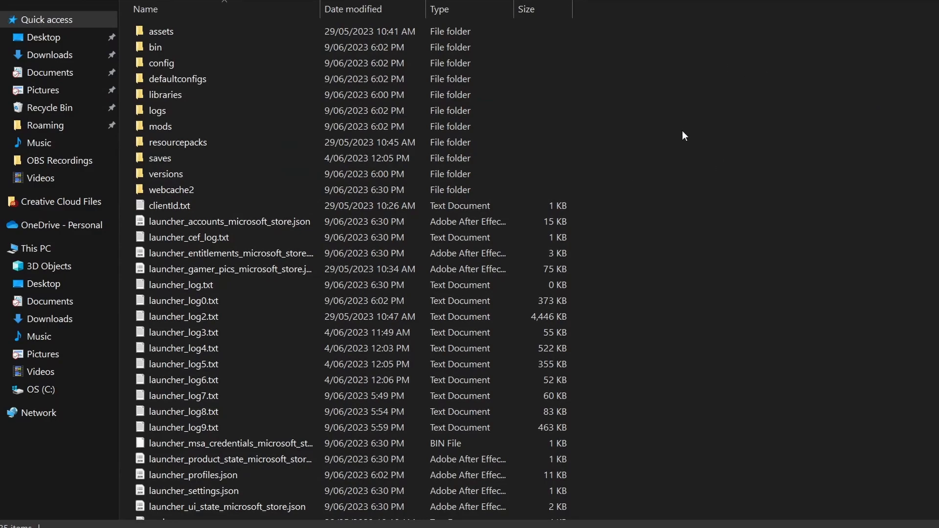
mouse_move(160, 126)
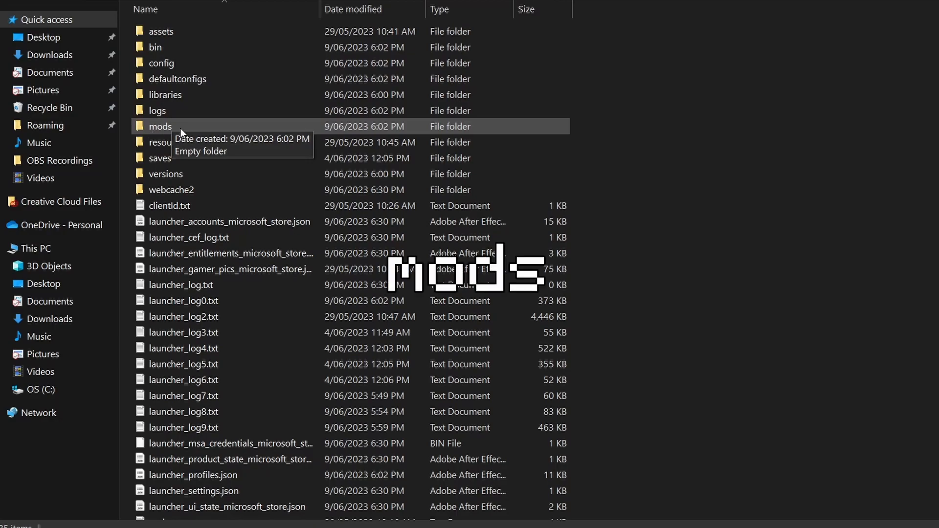
Open the empty mods folder inside the .minecraft game directory
double_click(160, 126)
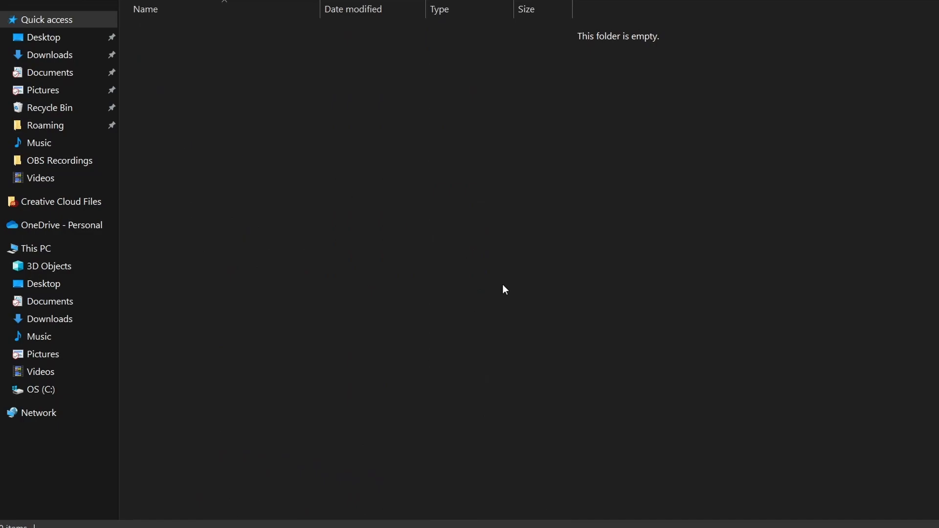
left_click(50, 55)
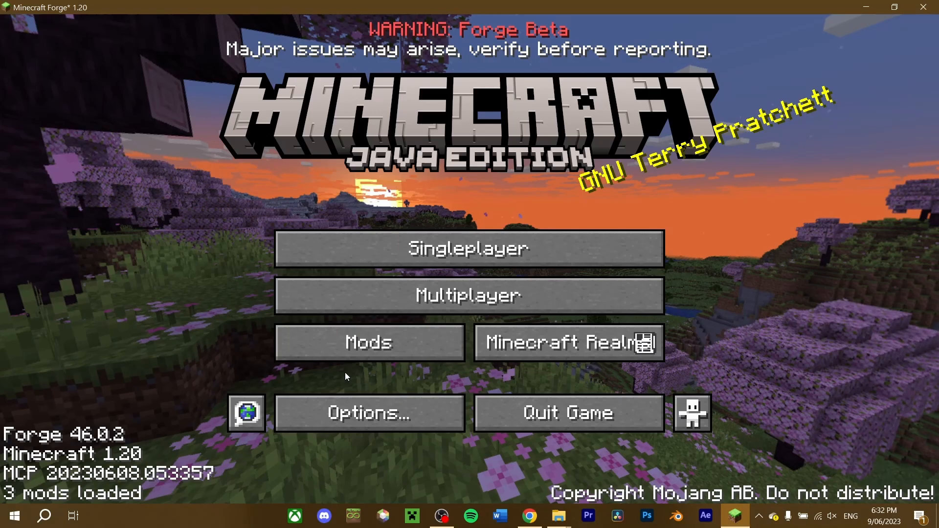
Enter a singleplayer world and view the Dramatic Doors tab of the creative inventory
left_click(369, 342)
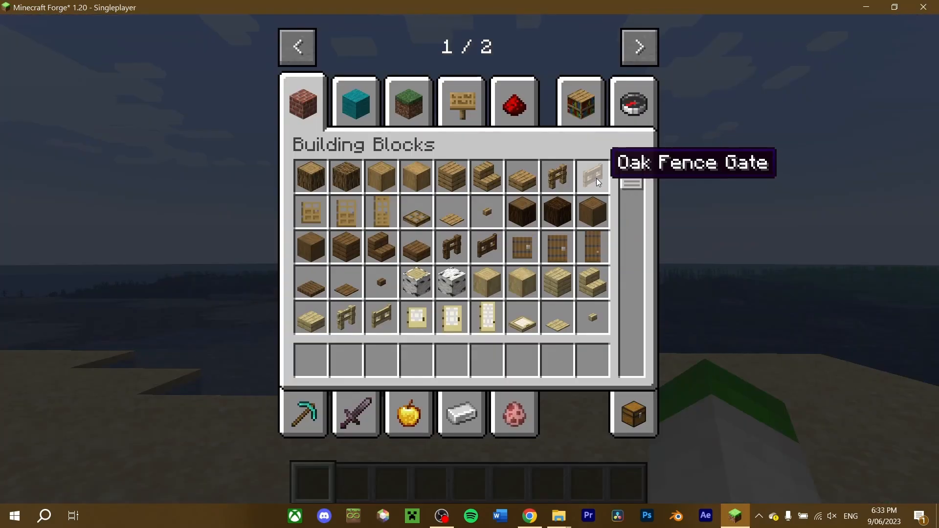
left_click(639, 47)
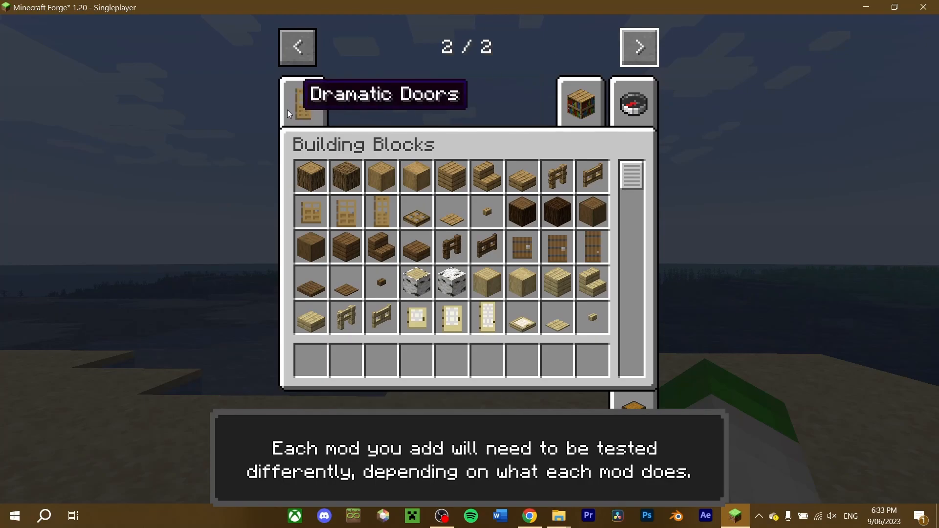
left_click(302, 102)
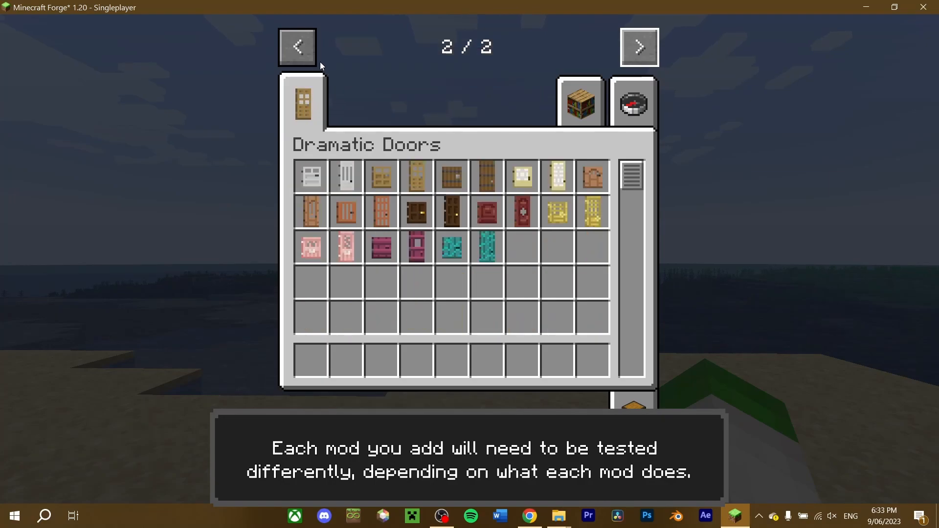
left_click(296, 47)
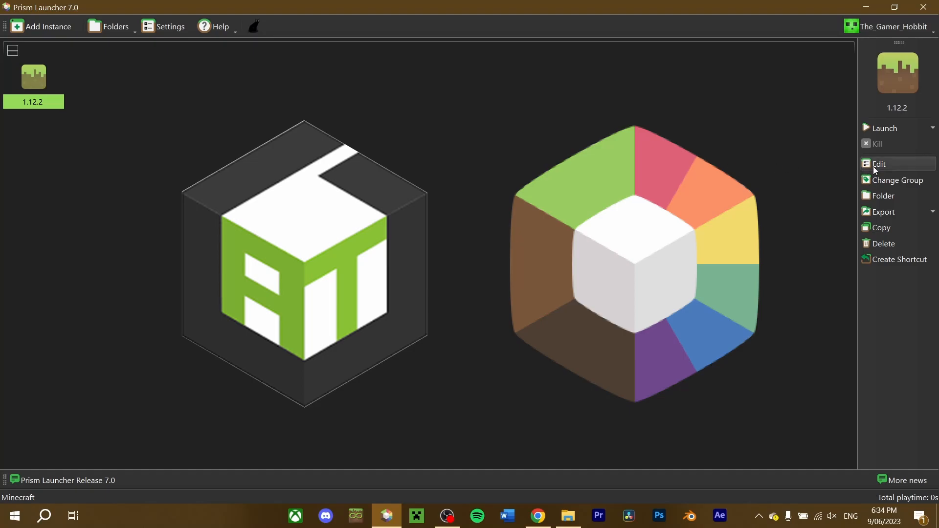
Edit the 1.12.2 instance and bring up its Mods page with the download browser
left_click(880, 163)
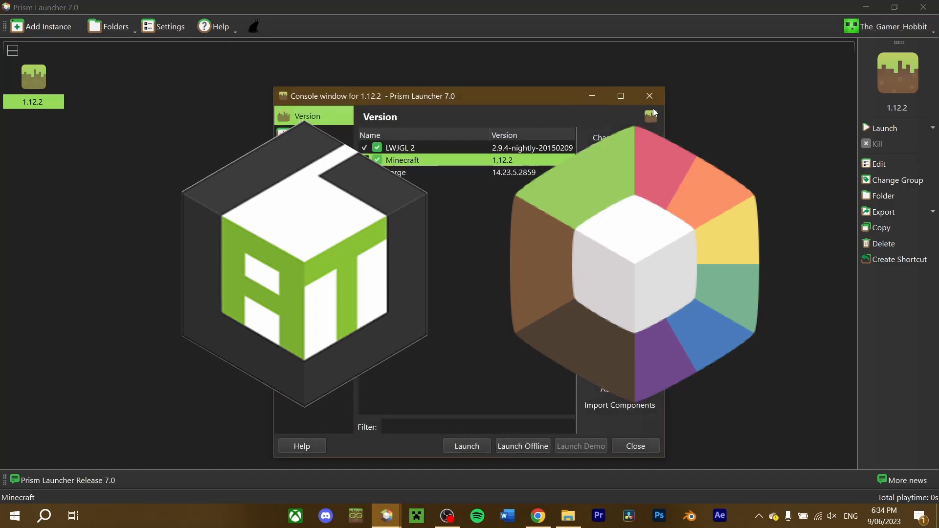
left_click(621, 96)
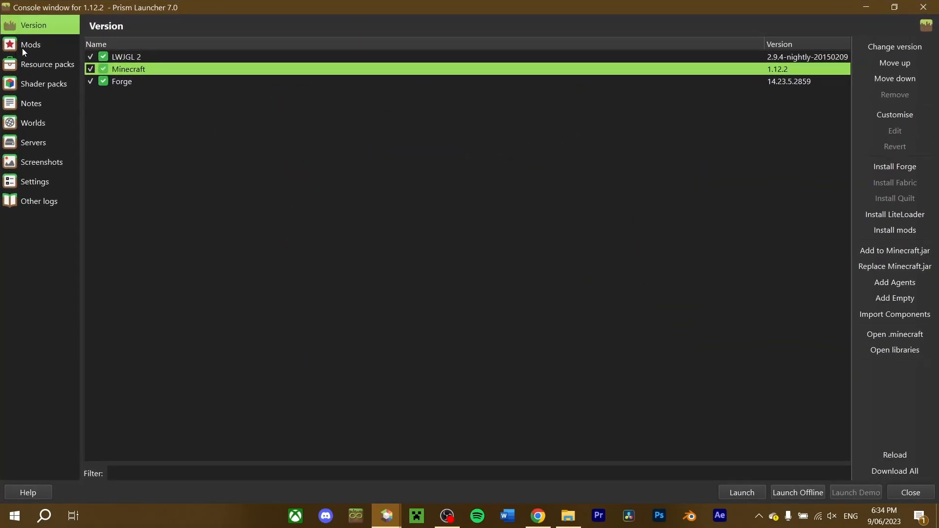
left_click(31, 44)
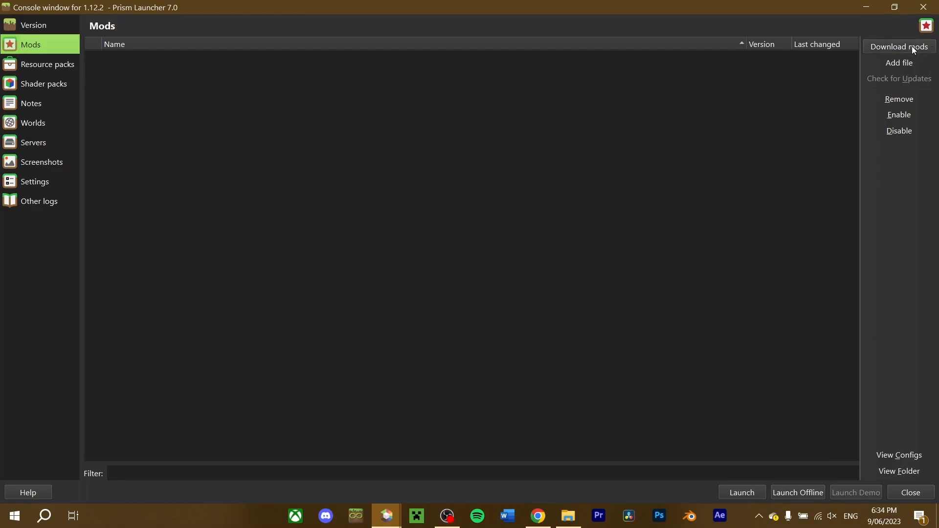
left_click(898, 47)
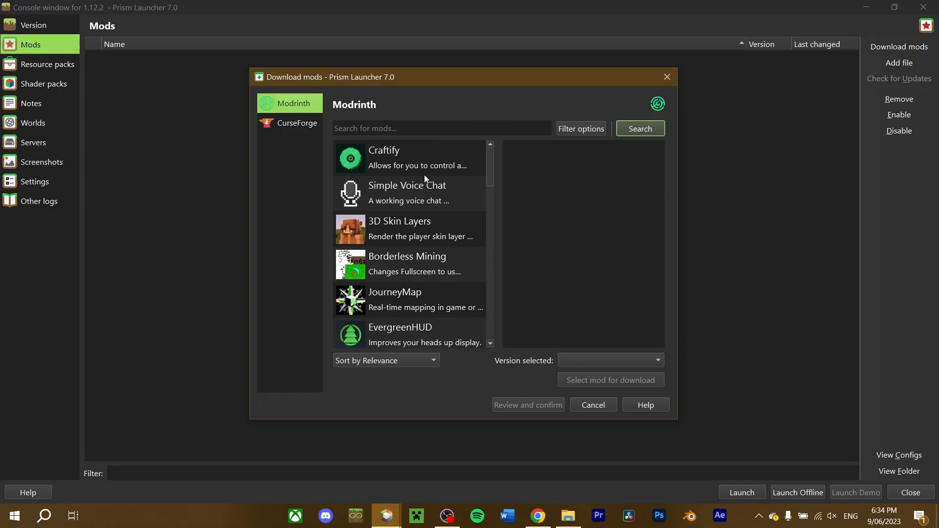
Search Modrinth for 'xaero', mark Xaero's Minimap 23.4.4 for download and review the selection
type("x")
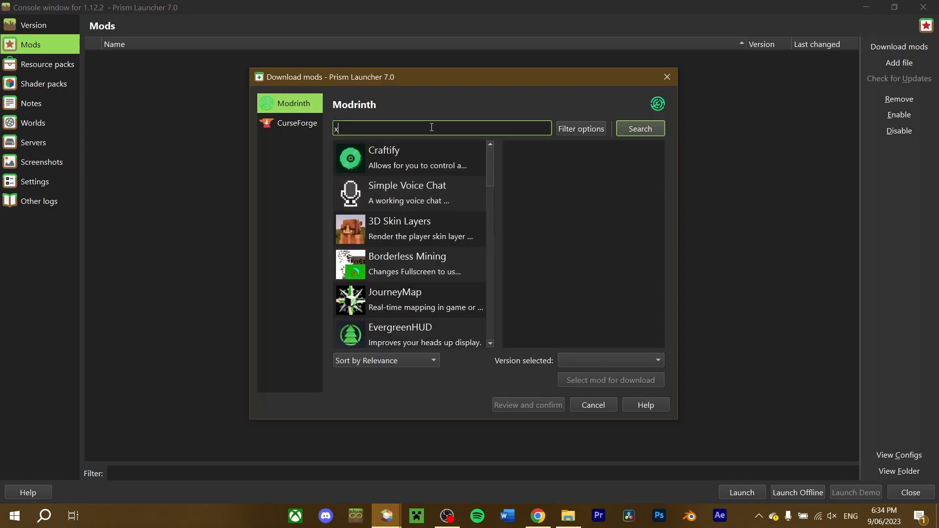
type("aero")
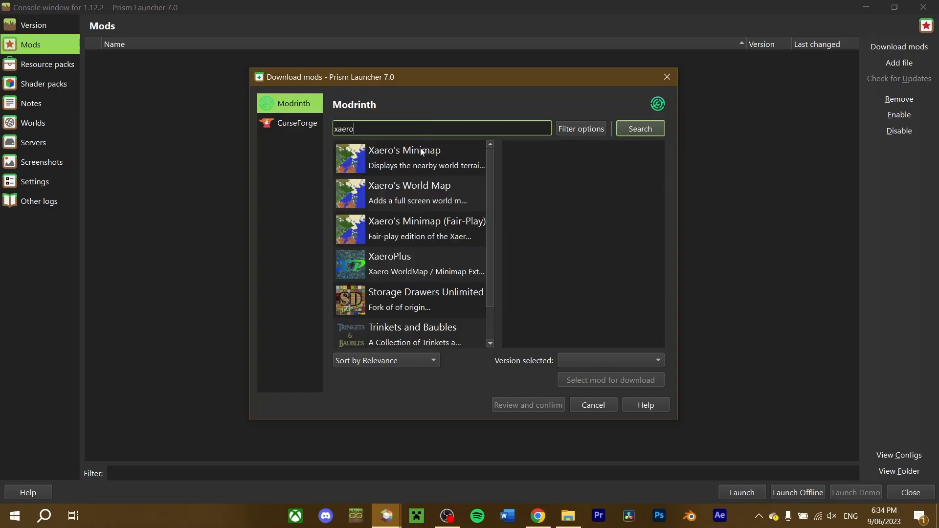
left_click(411, 158)
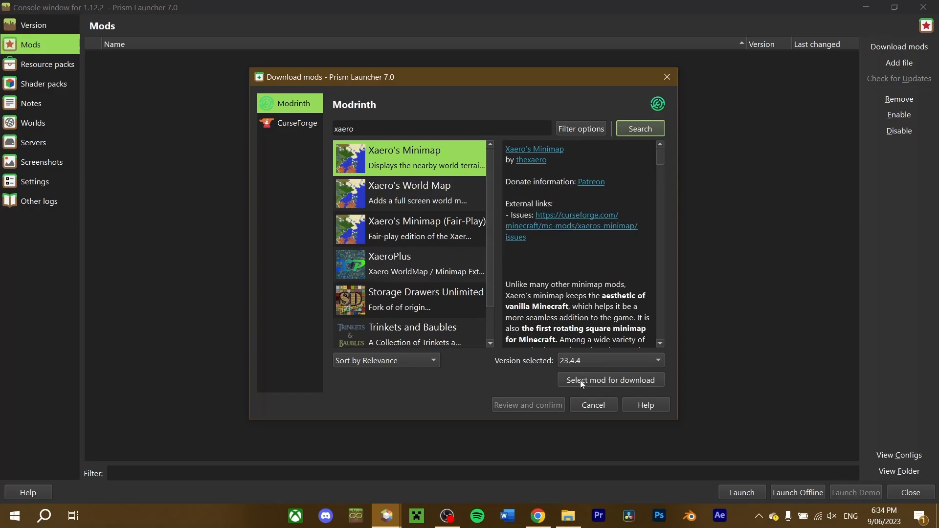
left_click(610, 380)
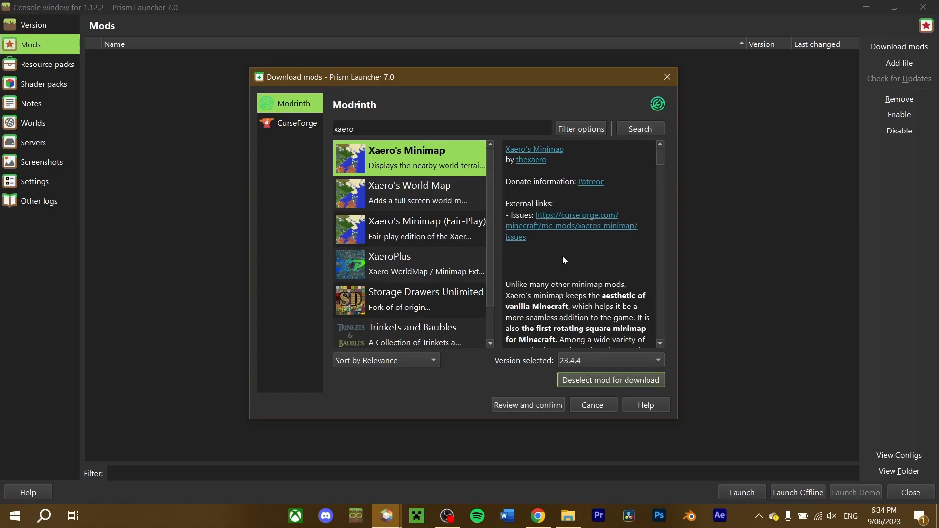
scroll("down", 3)
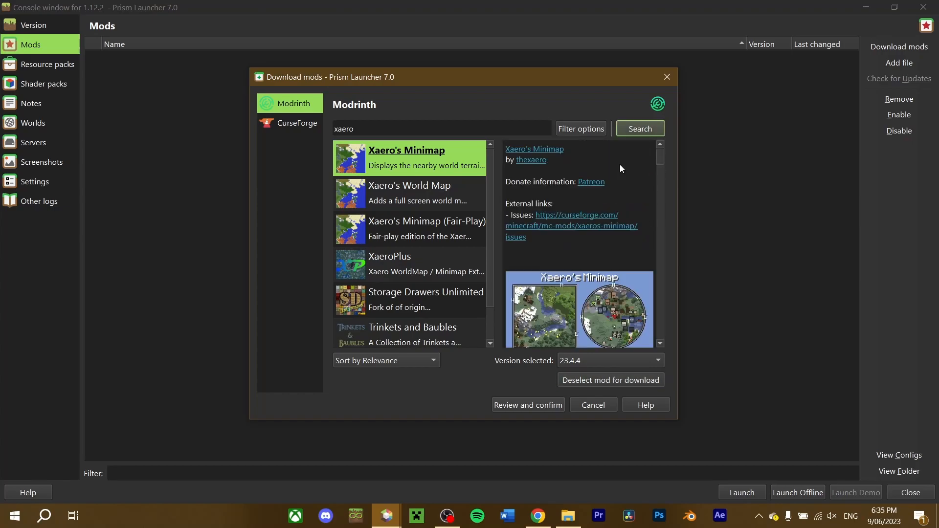
mouse_move(559, 325)
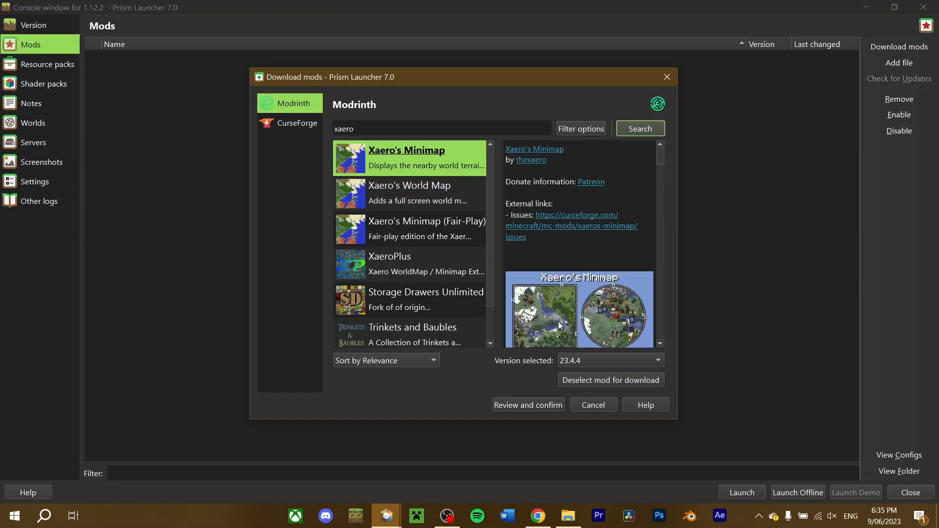
left_click(528, 405)
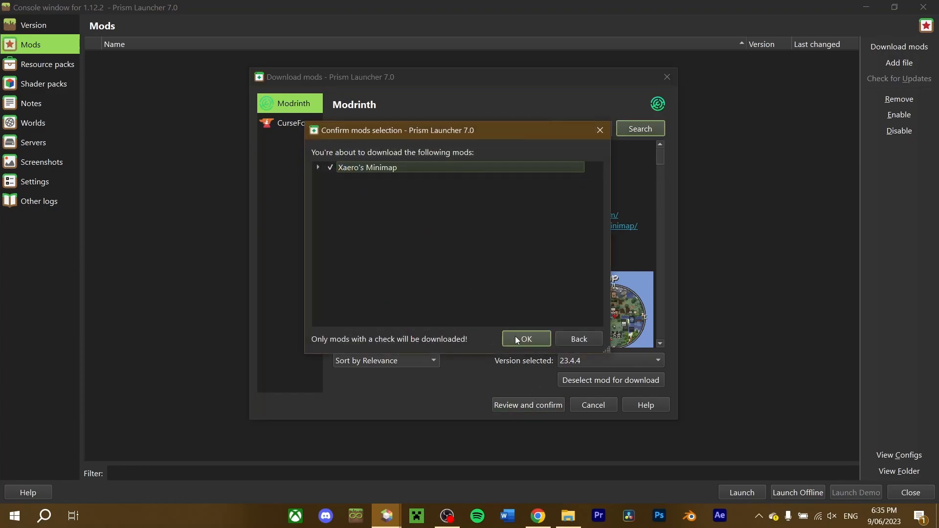
Download Xaero's Minimap, launch the 1.12.2 instance and find it in the in-game mod list
left_click(527, 339)
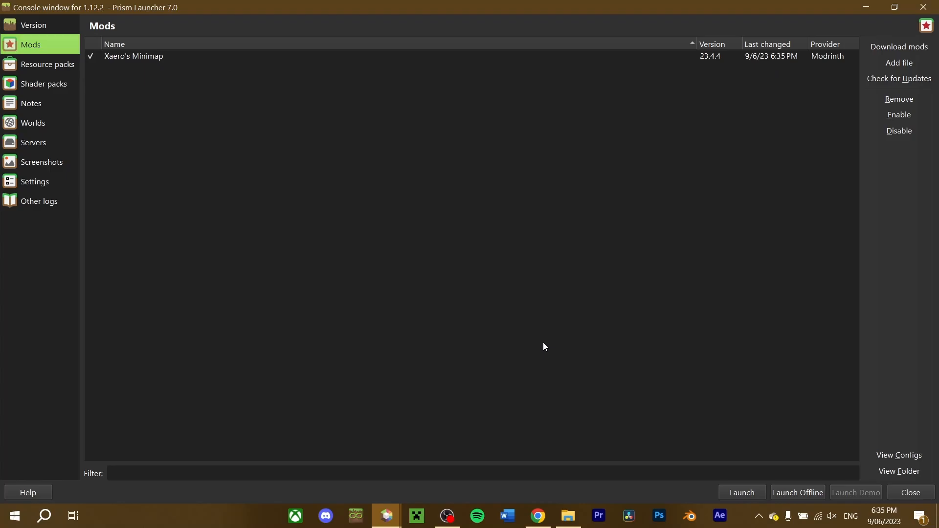
mouse_move(721, 469)
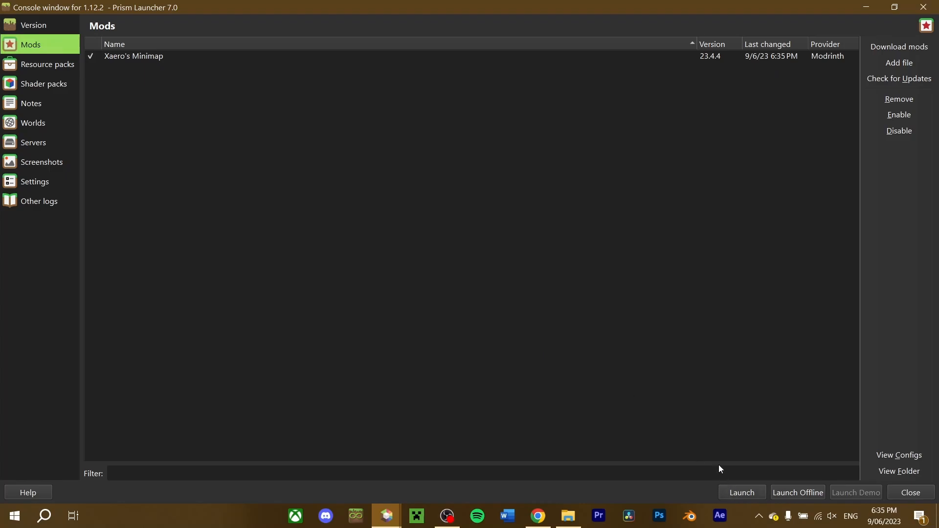
left_click(741, 493)
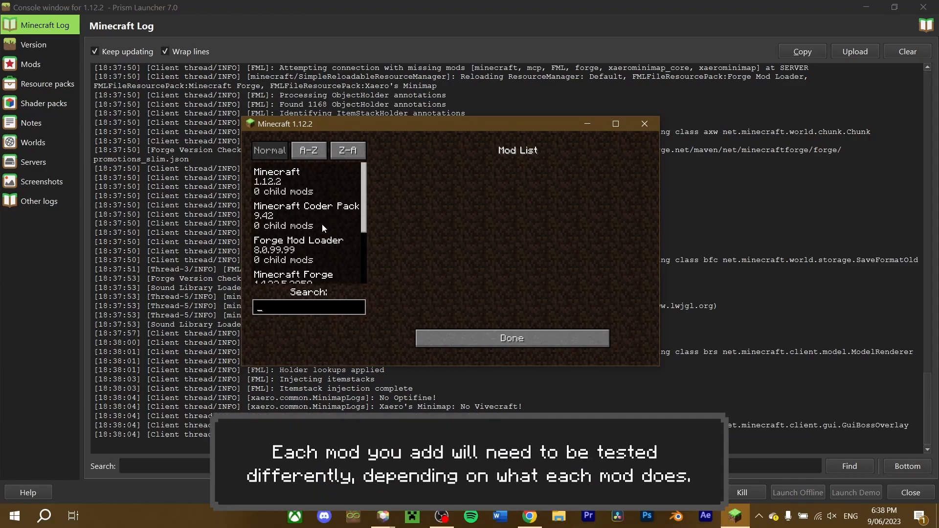
scroll("down", 3)
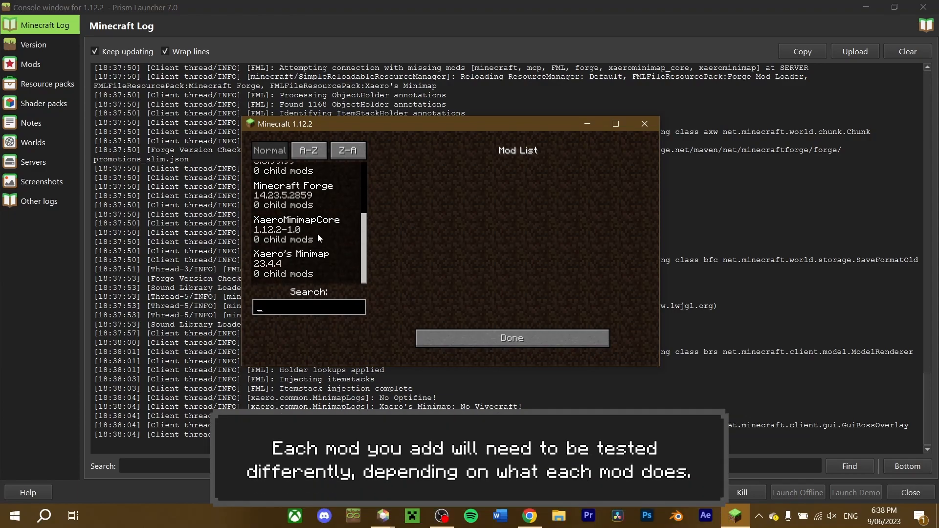
left_click(511, 338)
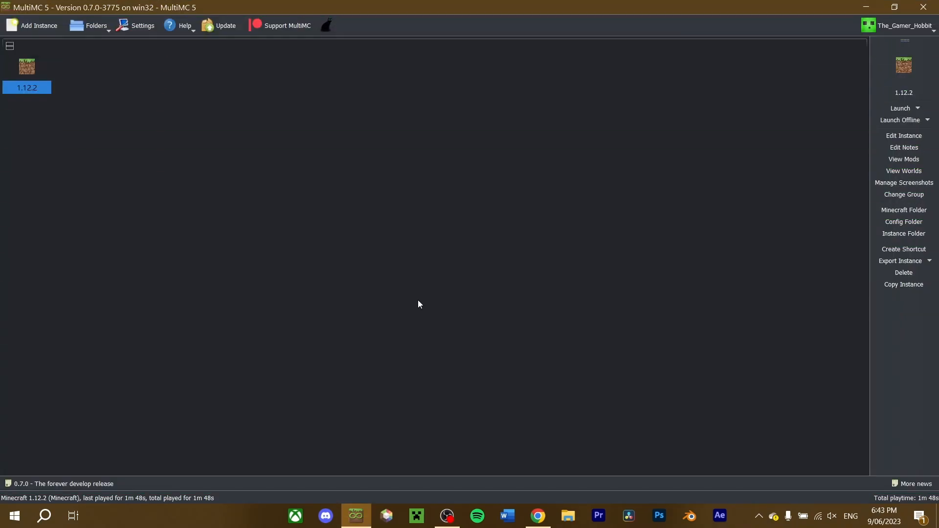
mouse_move(365, 213)
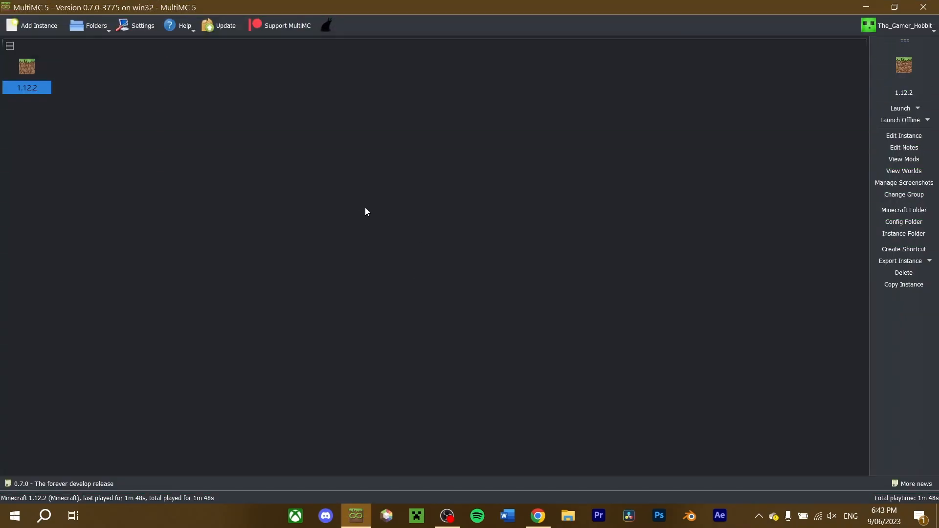
mouse_move(412, 231)
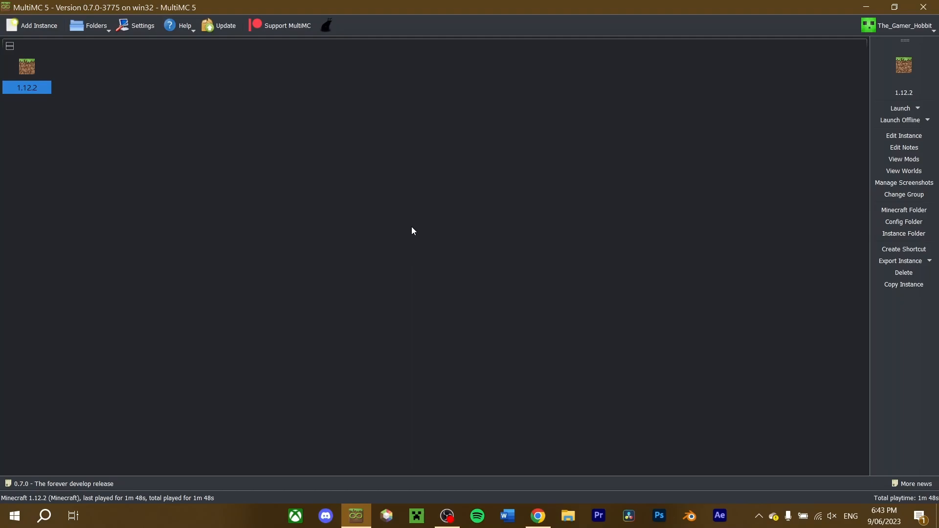
mouse_move(402, 223)
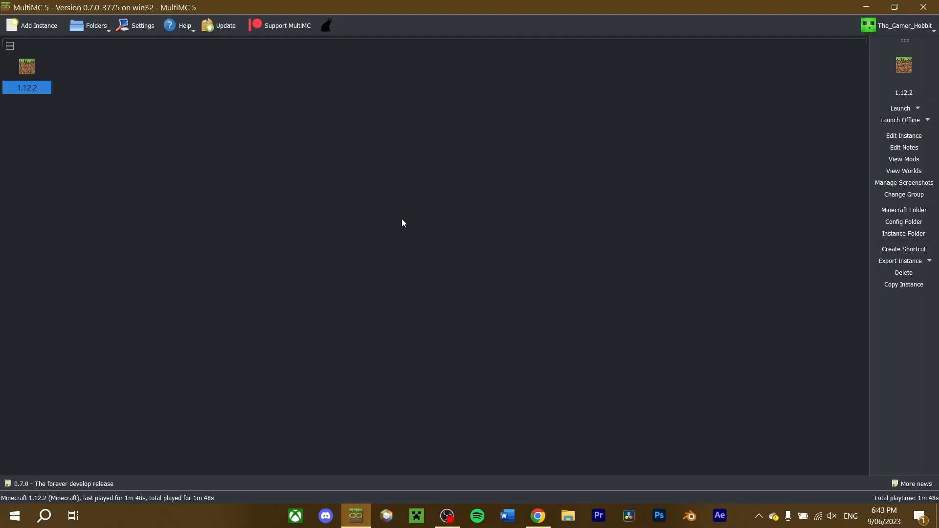
mouse_move(418, 212)
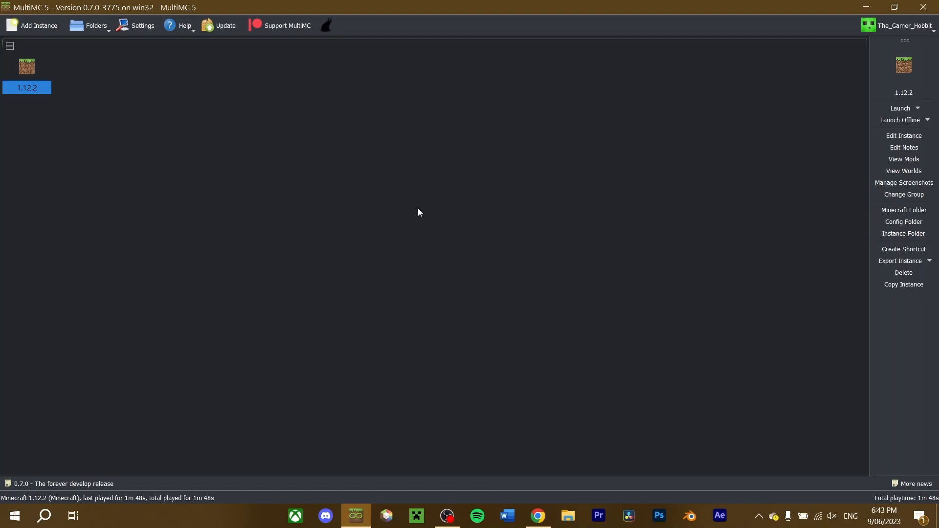
mouse_move(423, 219)
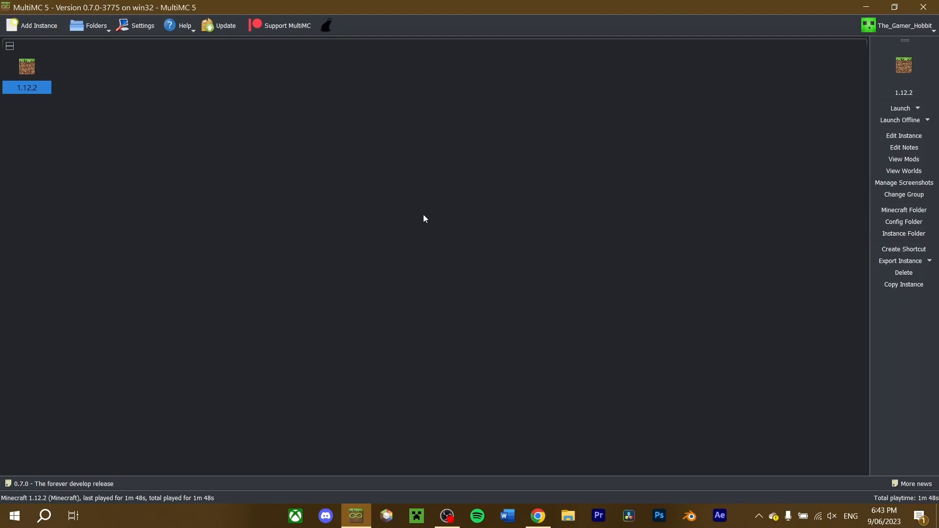
mouse_move(903, 158)
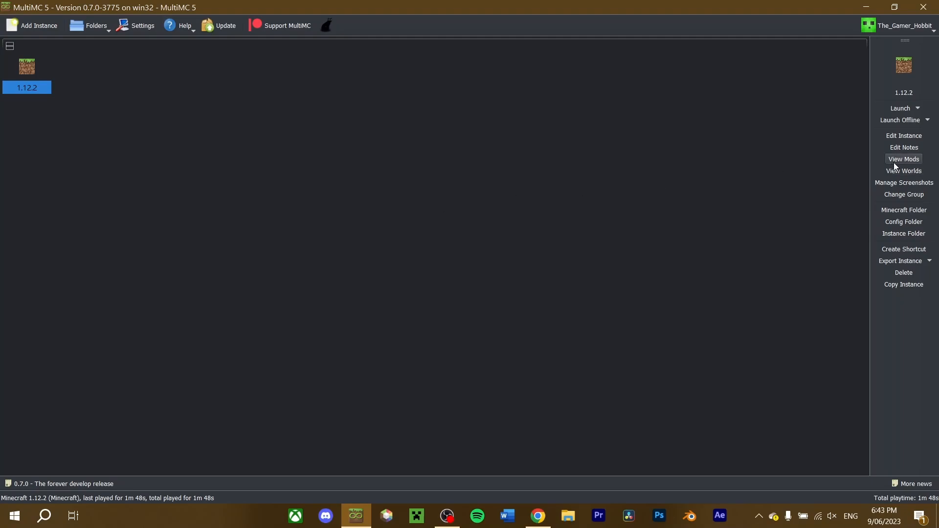
mouse_move(904, 158)
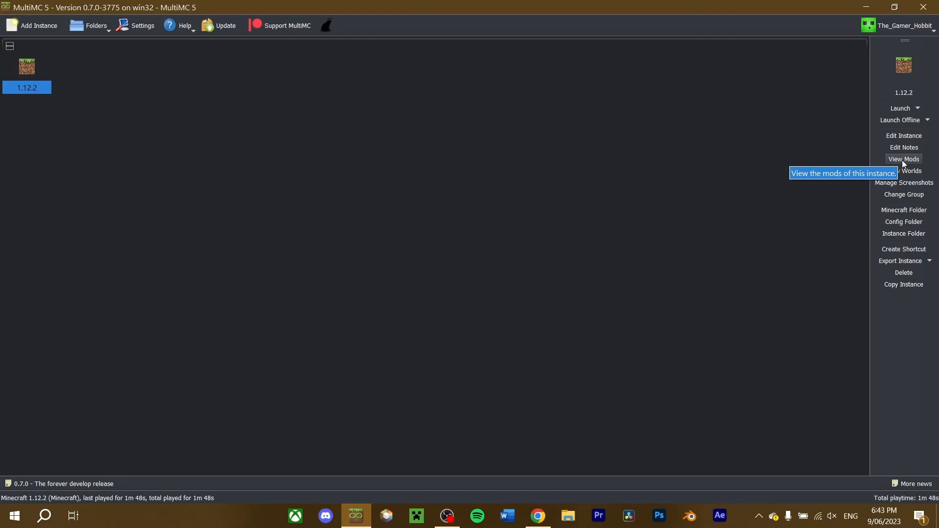
Show the loader mods of the 1.12.2 instance in MultiMC
left_click(903, 159)
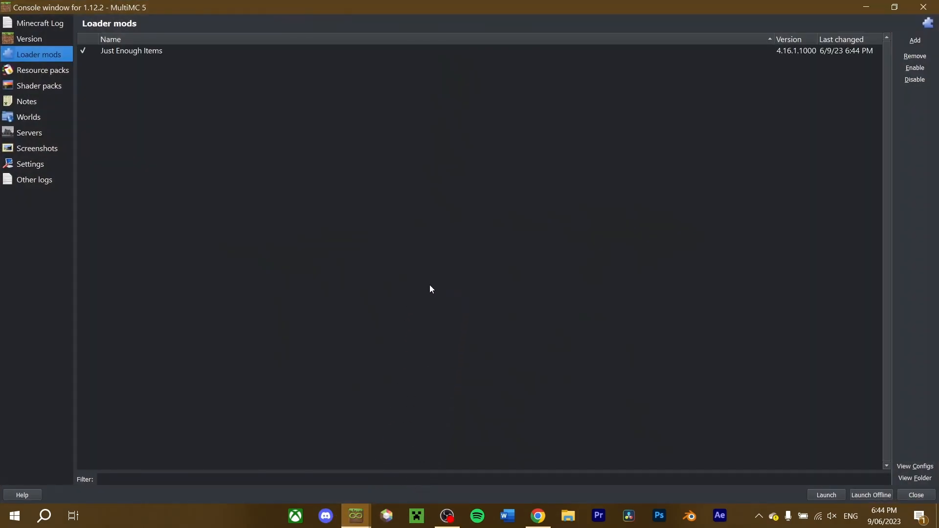
mouse_move(885, 49)
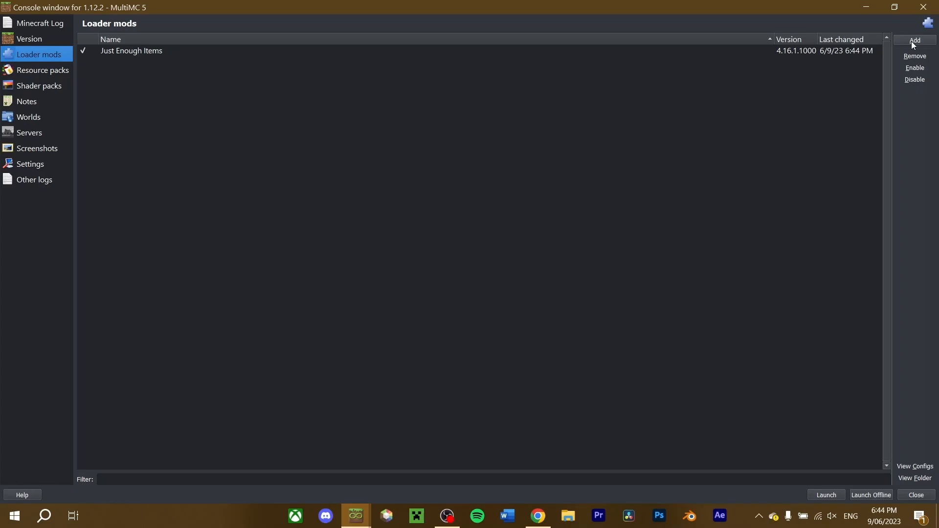
Add the Just Enough Items jar as a loader mod to the 1.12.2 instance
left_click(40, 23)
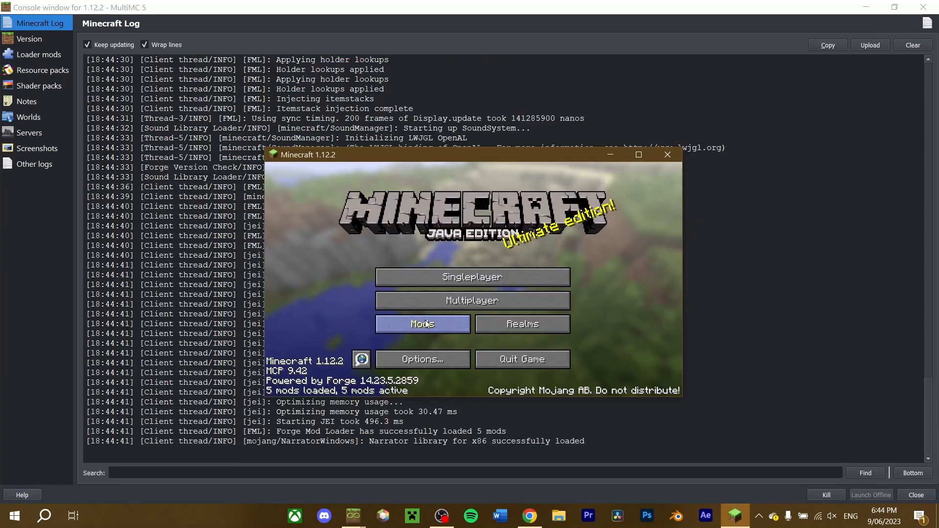
Show the in-game mod list to find Just Enough Items 4.16.1.1000
left_click(422, 324)
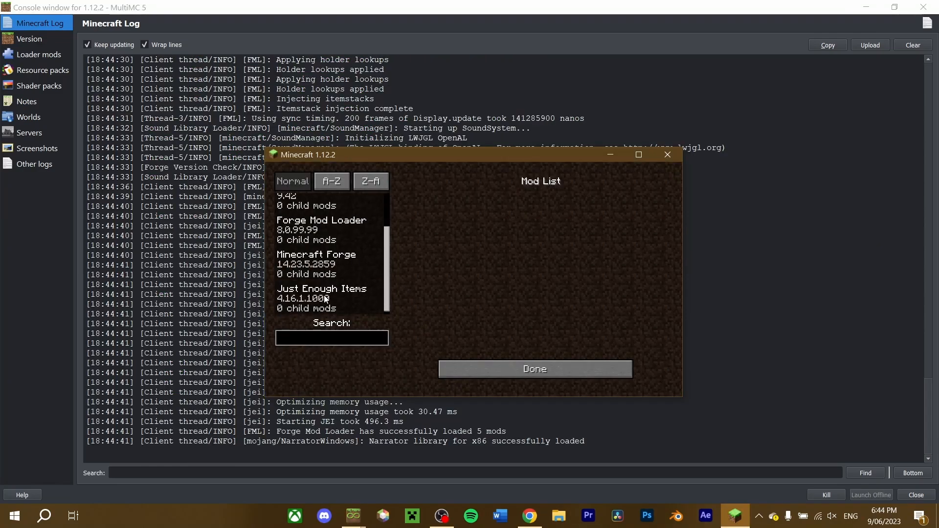